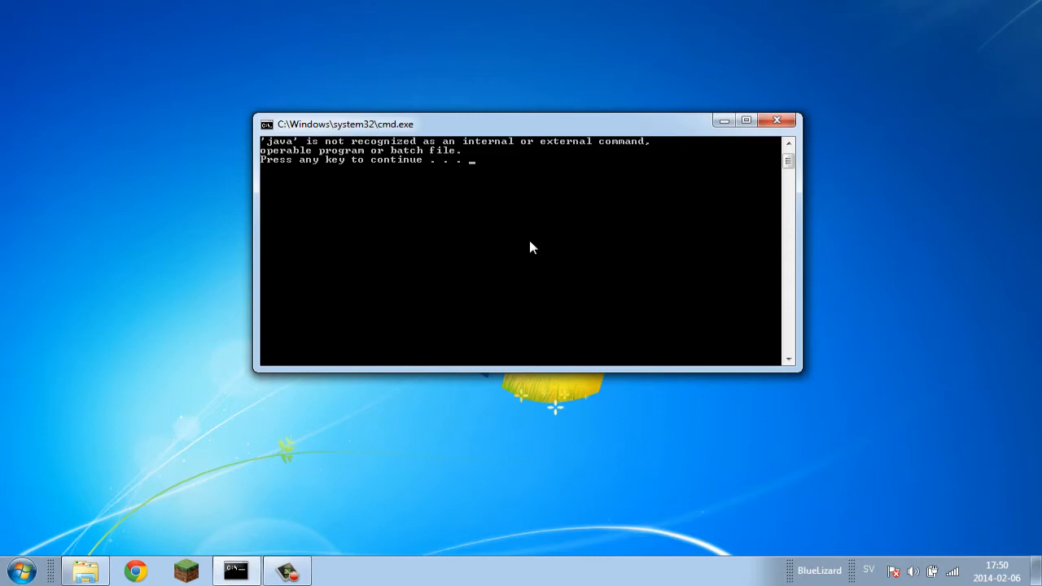
mouse_move(675, 60)
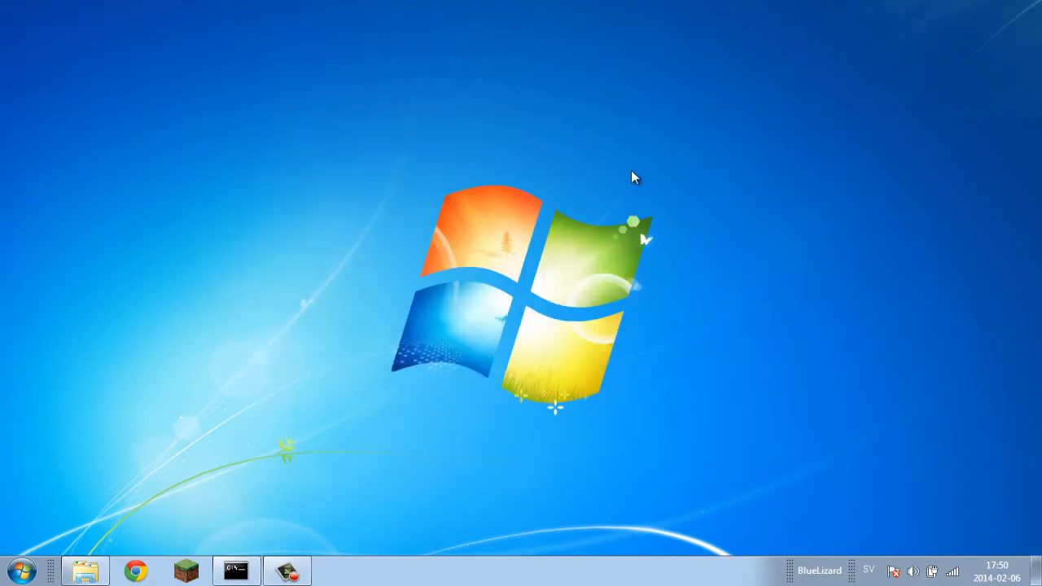
mouse_move(349, 430)
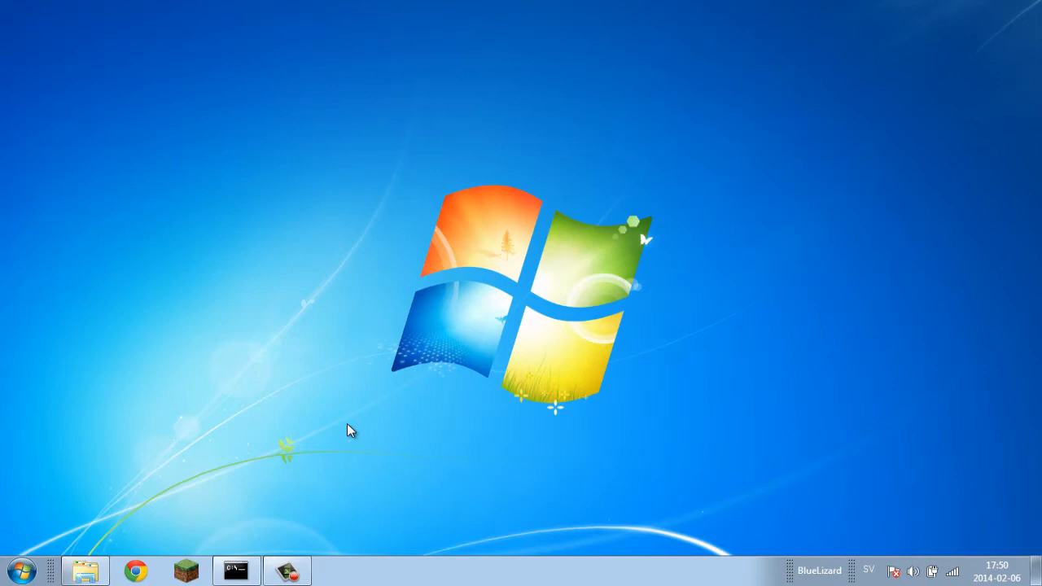
click(23, 570)
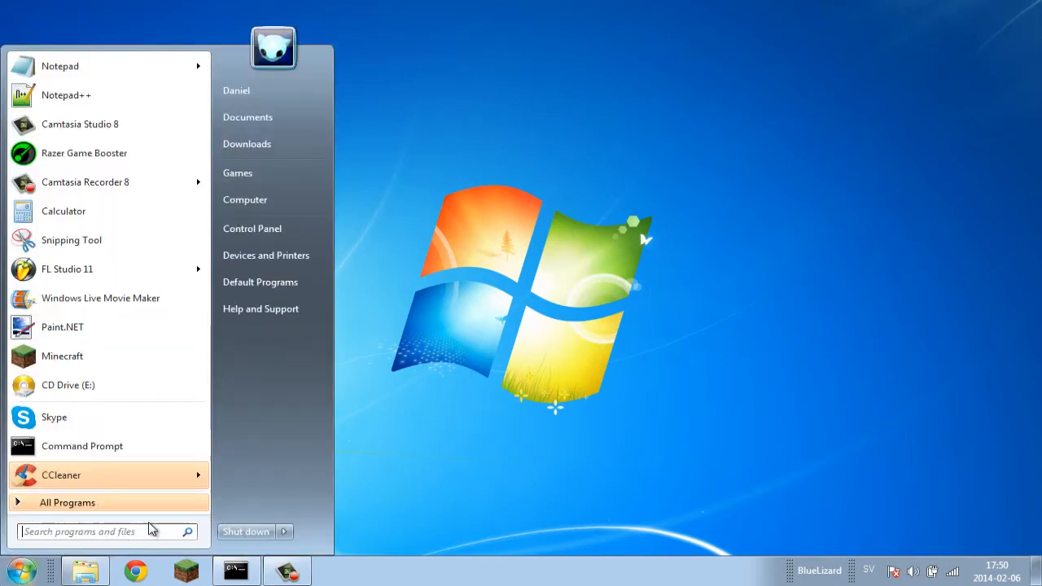
mouse_move(228, 394)
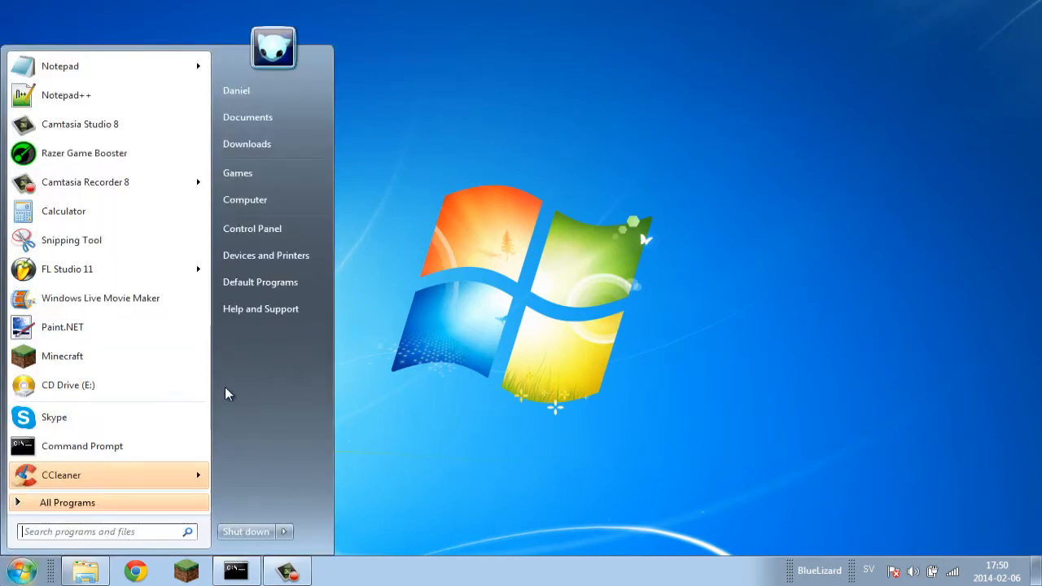
click(85, 570)
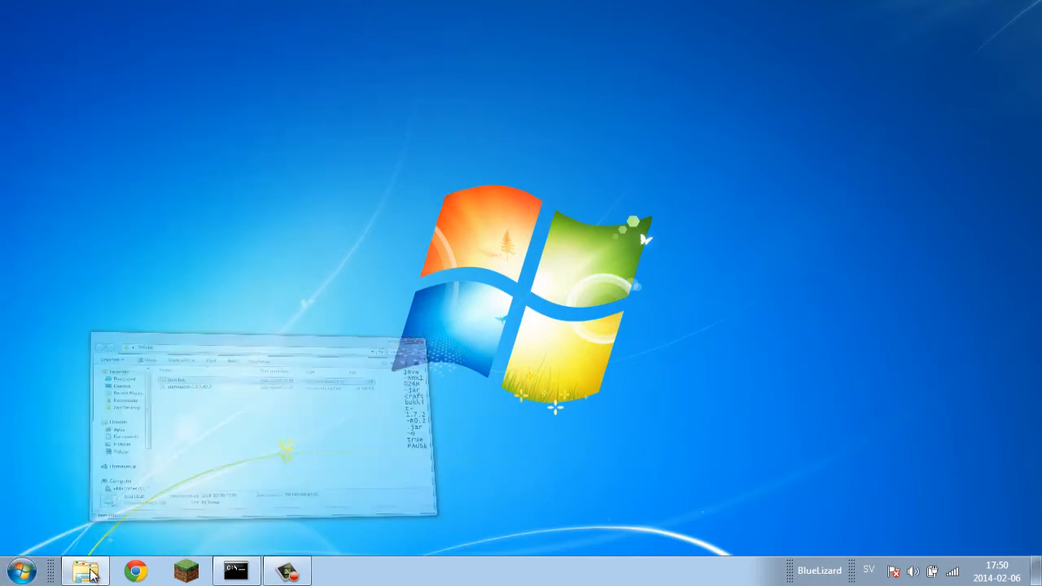
click(84, 569)
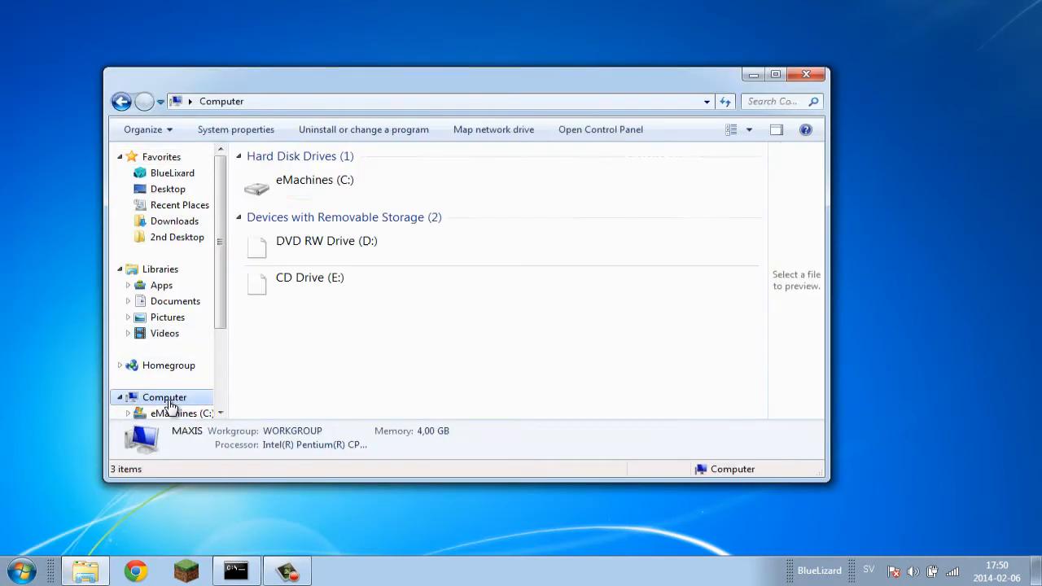
right_click(527, 395)
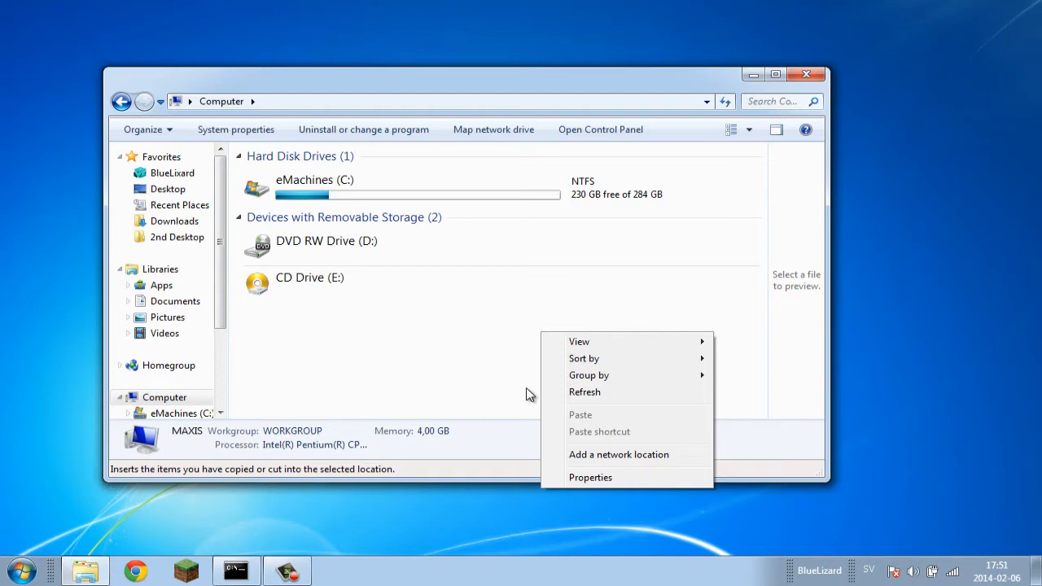
mouse_move(590, 479)
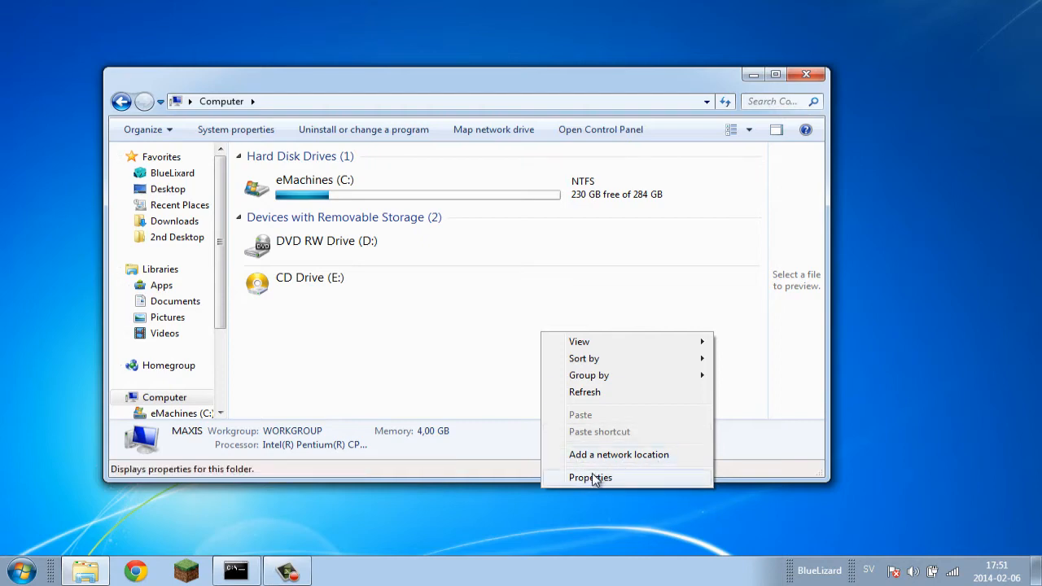
click(806, 75)
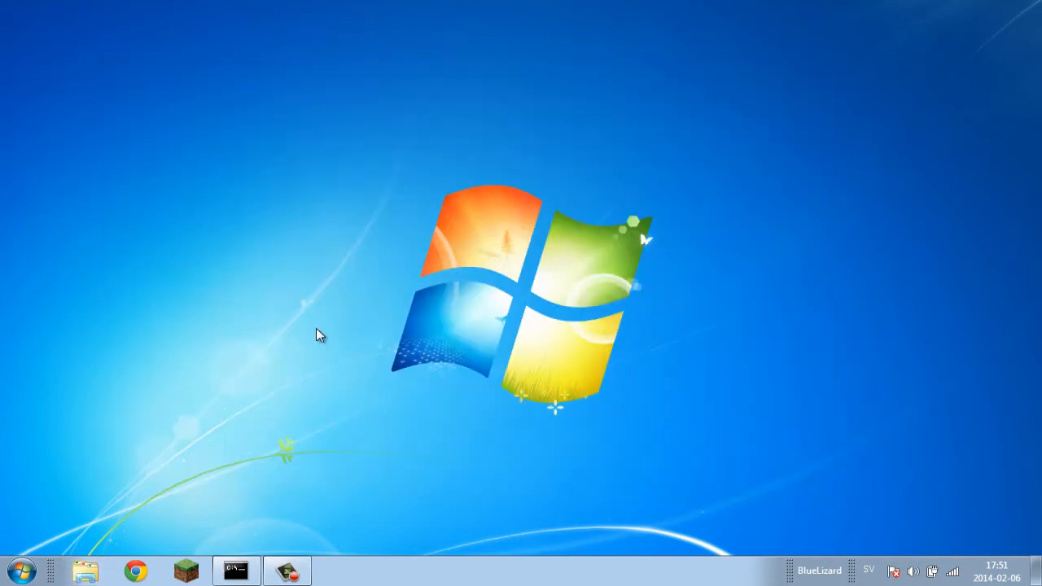
mouse_move(62, 508)
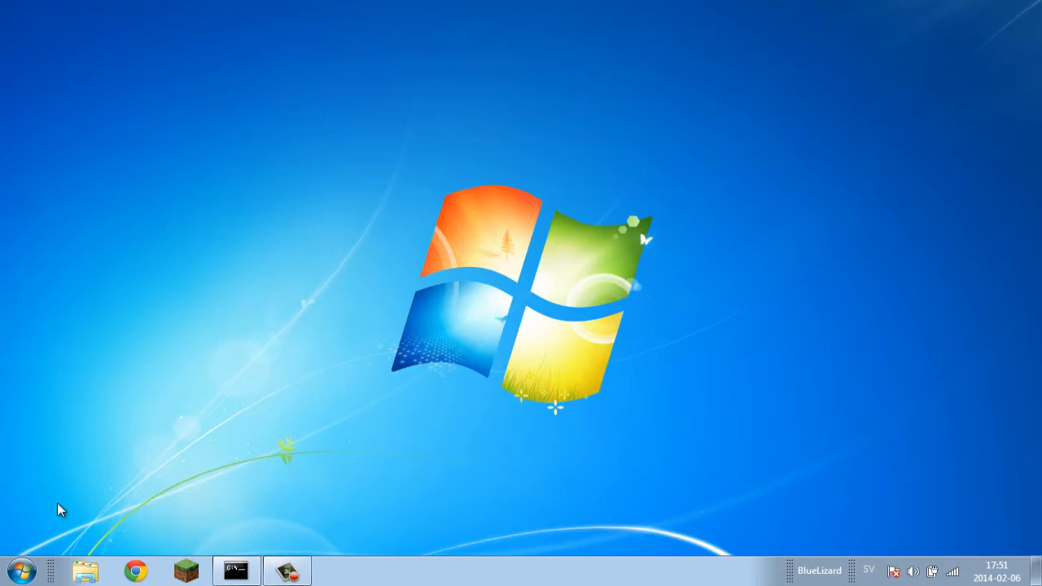
Show the System page via Computer > Properties, confirming Windows 7 Home Premium 64-bit
click(17, 570)
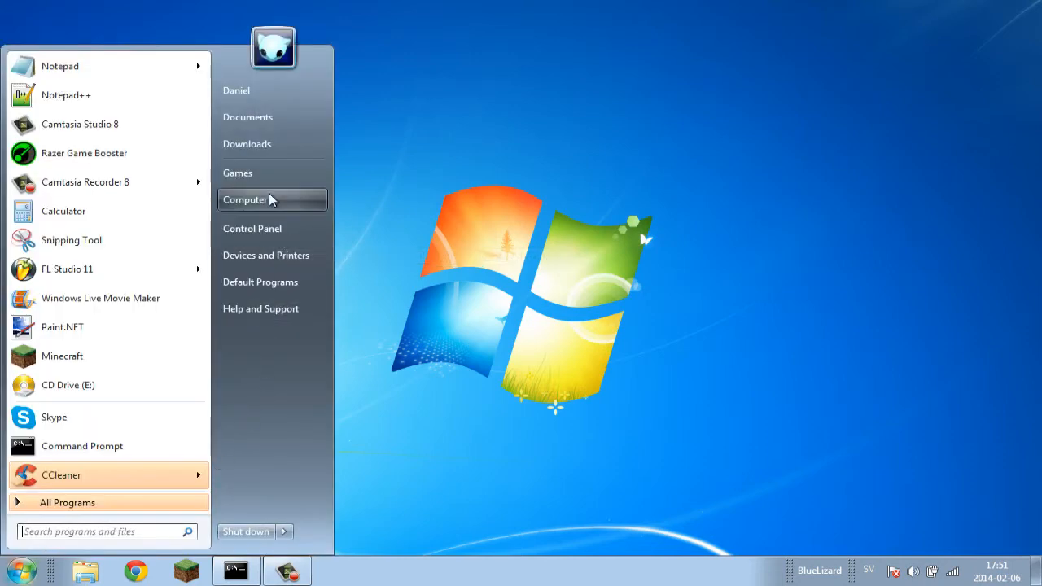
right_click(244, 199)
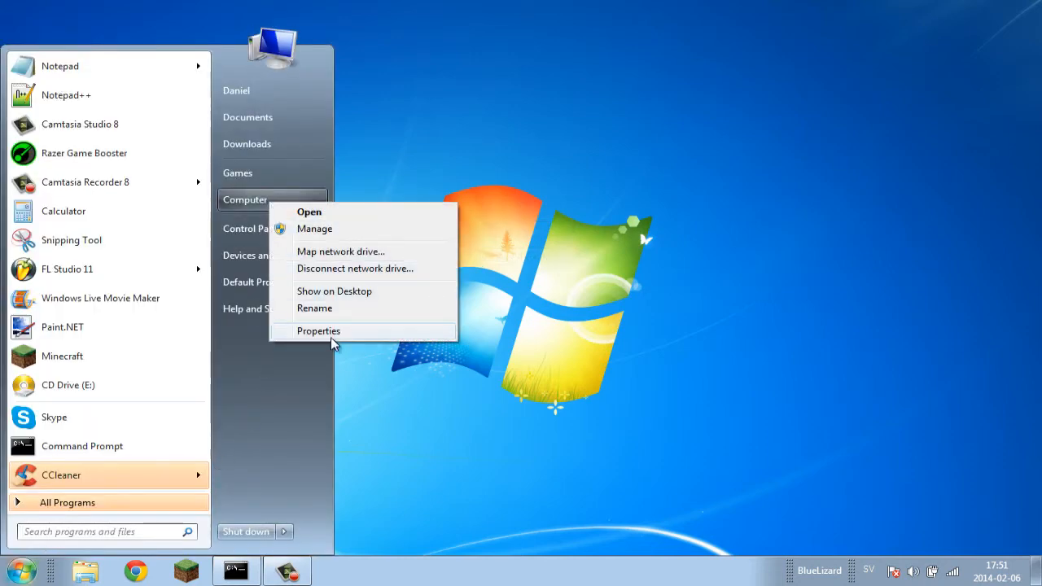
click(319, 330)
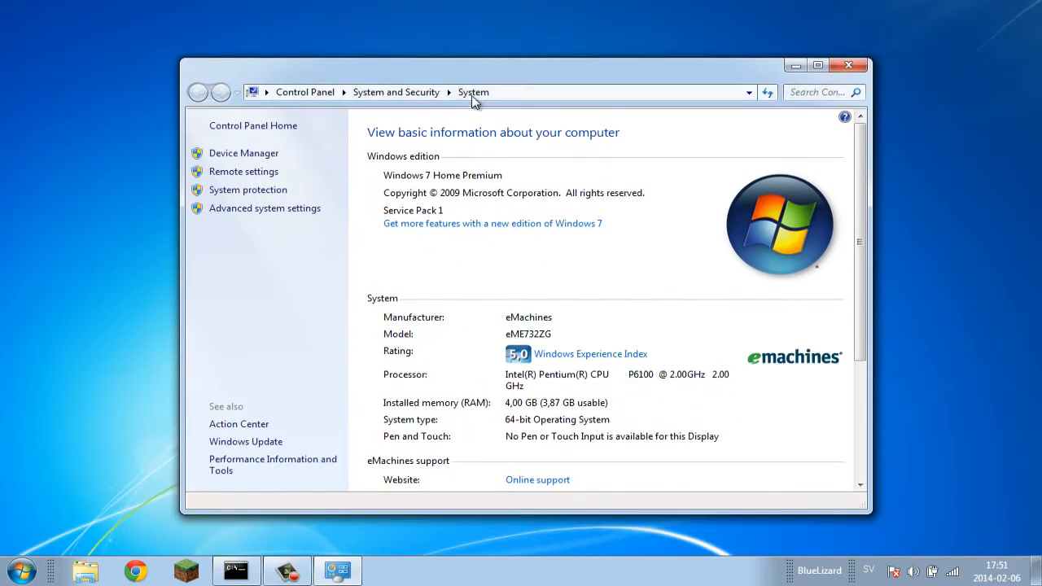
mouse_move(544, 265)
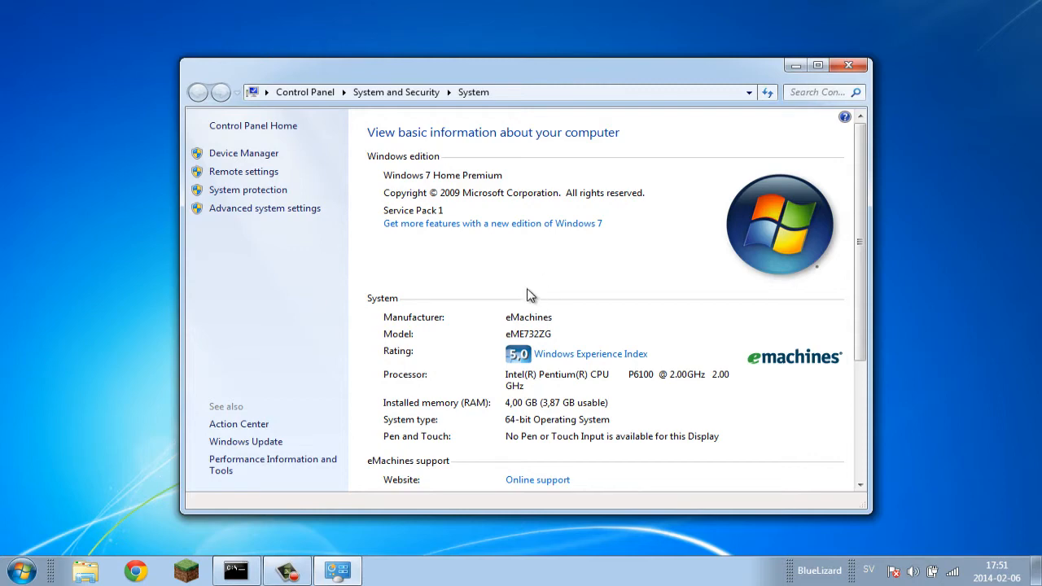
mouse_move(518, 231)
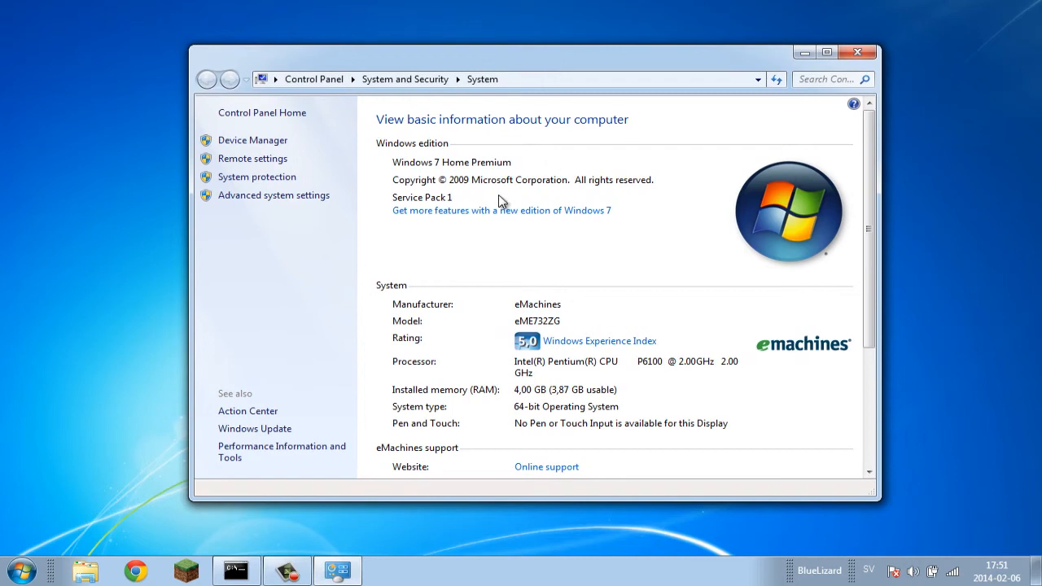
mouse_move(485, 247)
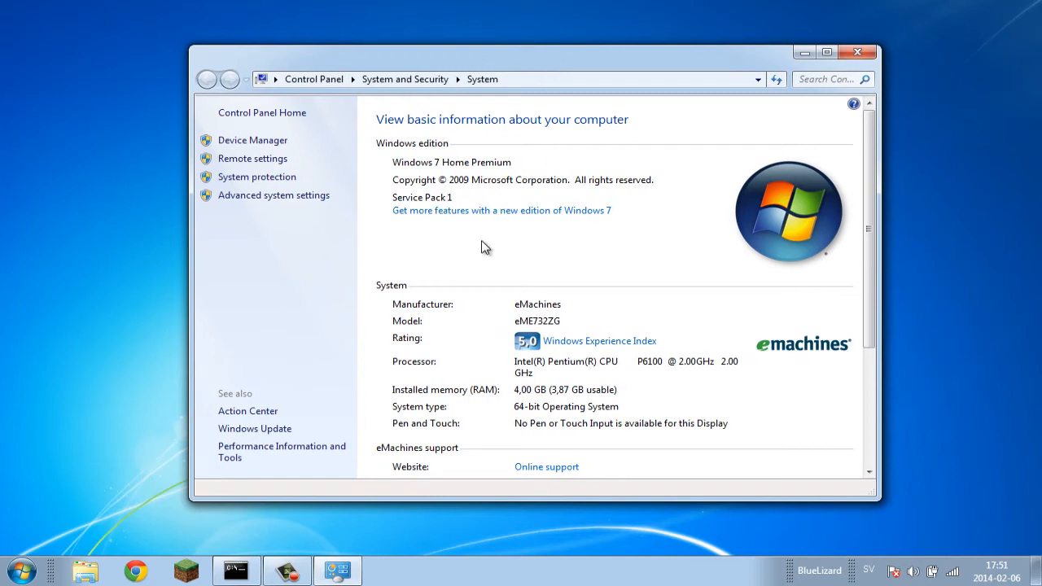
mouse_move(22, 570)
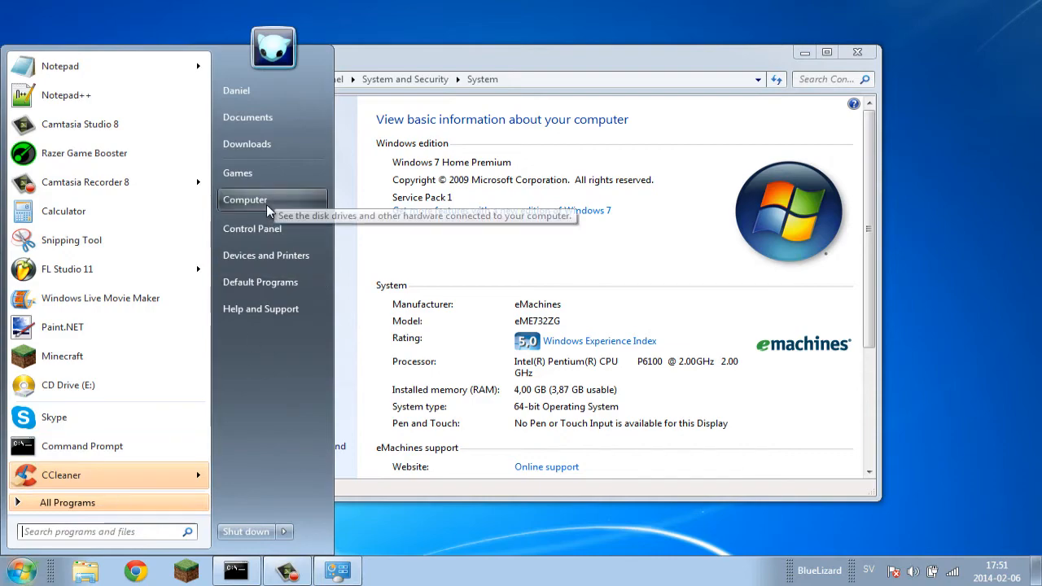
Browse from Computer into eMachines (C:) and then Program Files
click(244, 199)
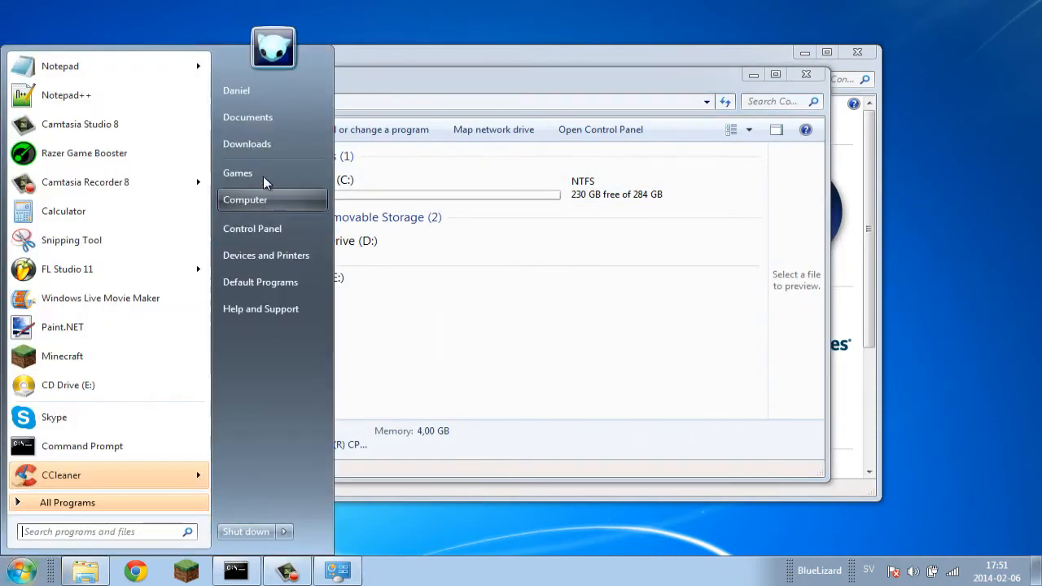
click(244, 198)
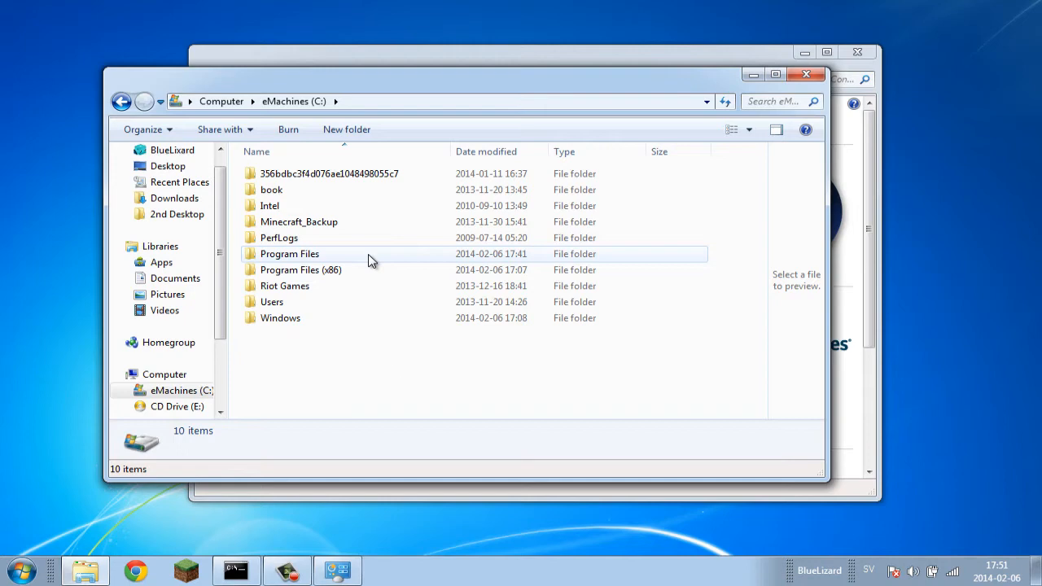
double_click(290, 254)
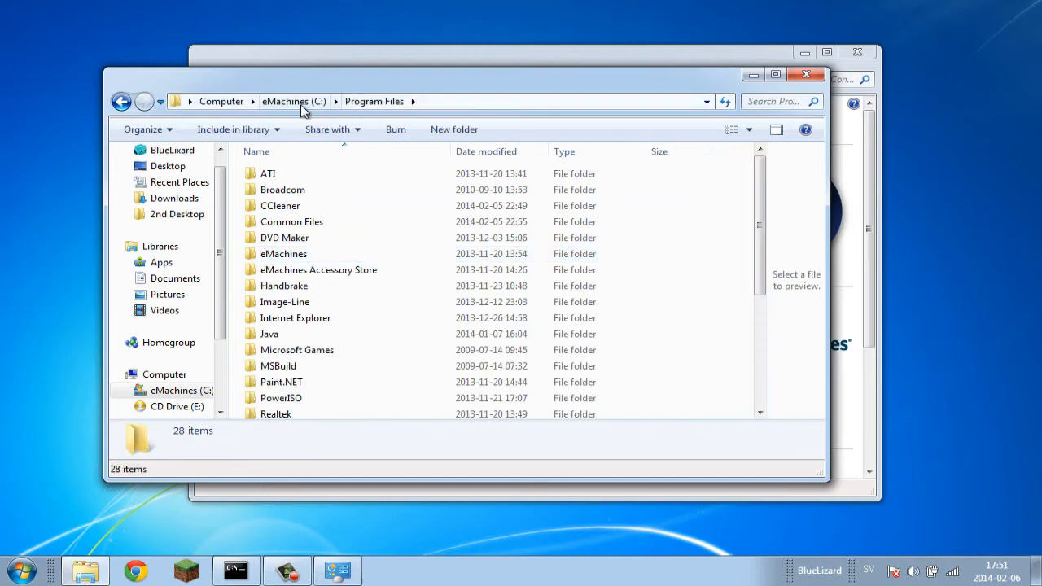
click(293, 101)
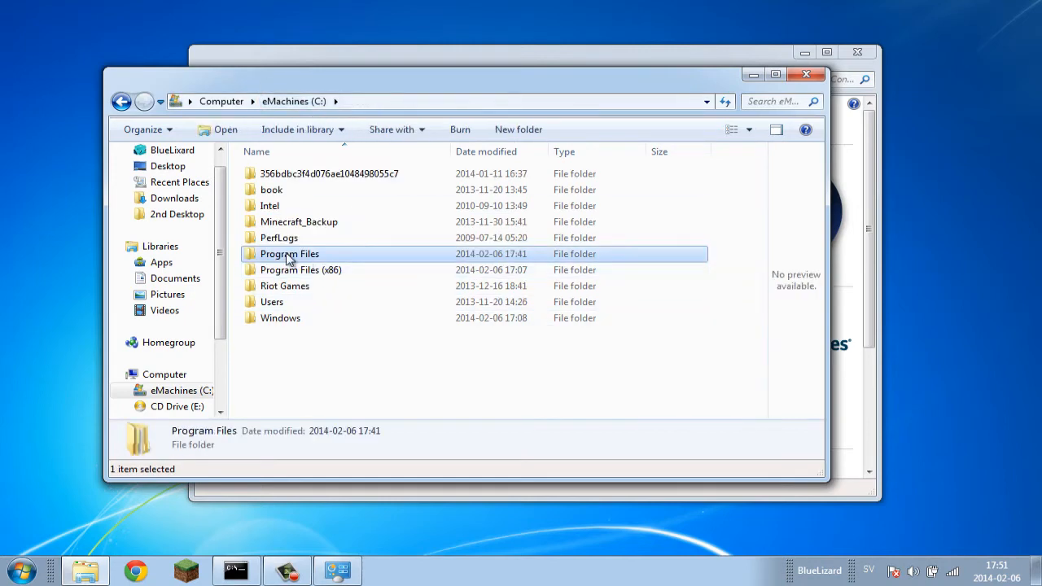
double_click(290, 254)
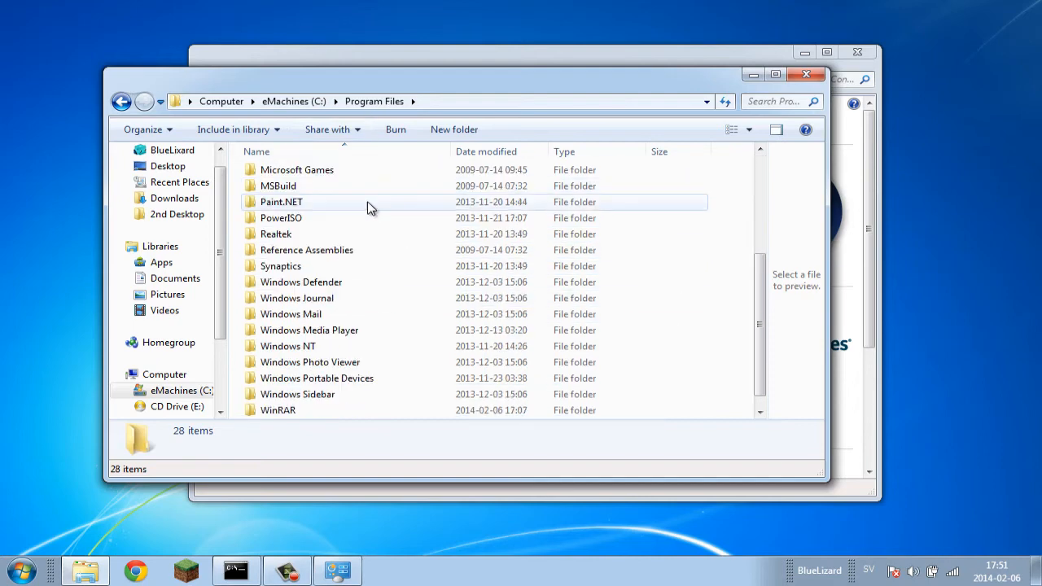
Locate and enter the Java folder, listing jre1.7.0 and jre7
scroll(up, 3)
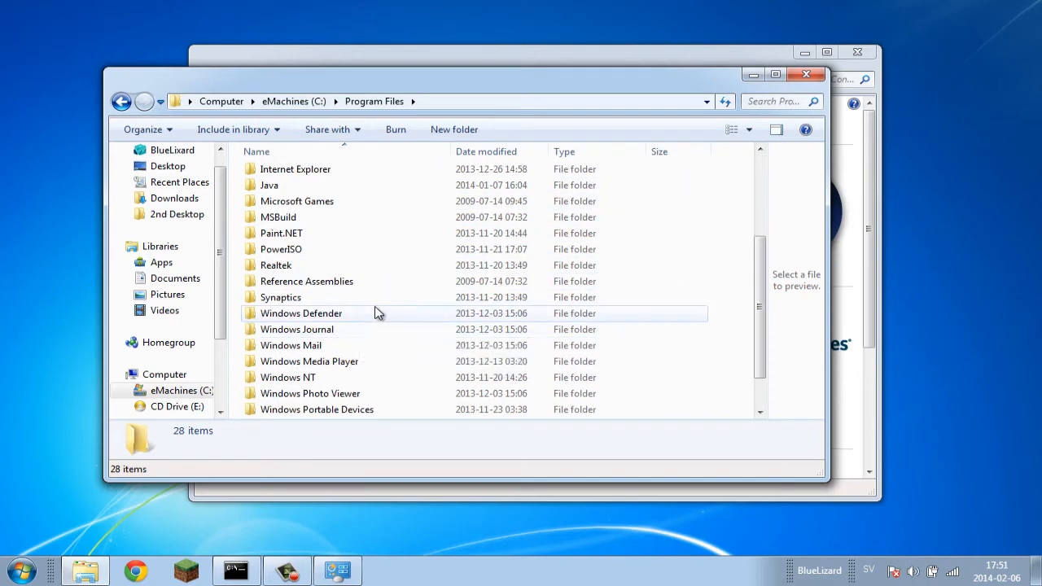
scroll(up, 3)
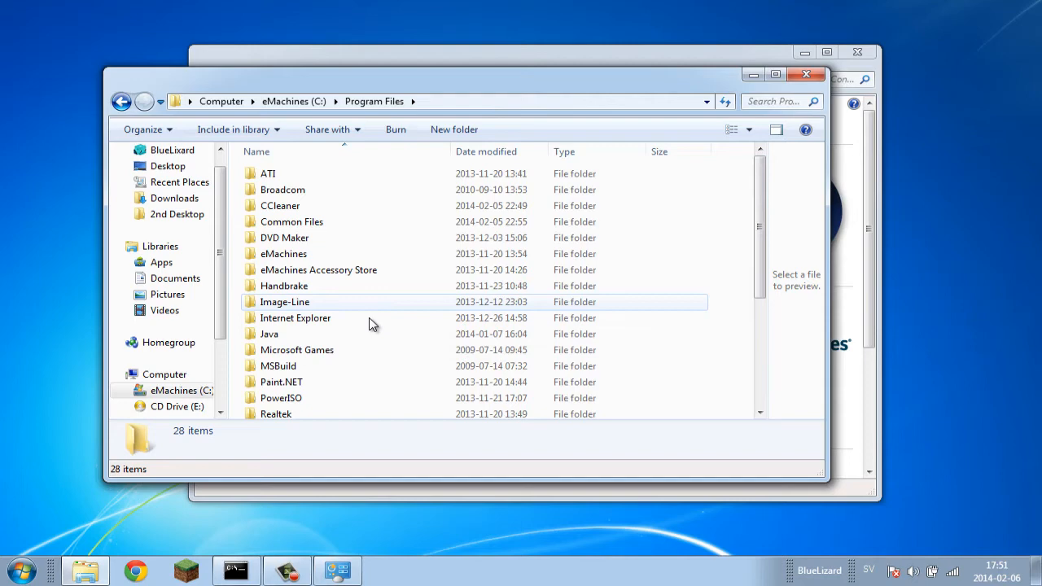
click(269, 333)
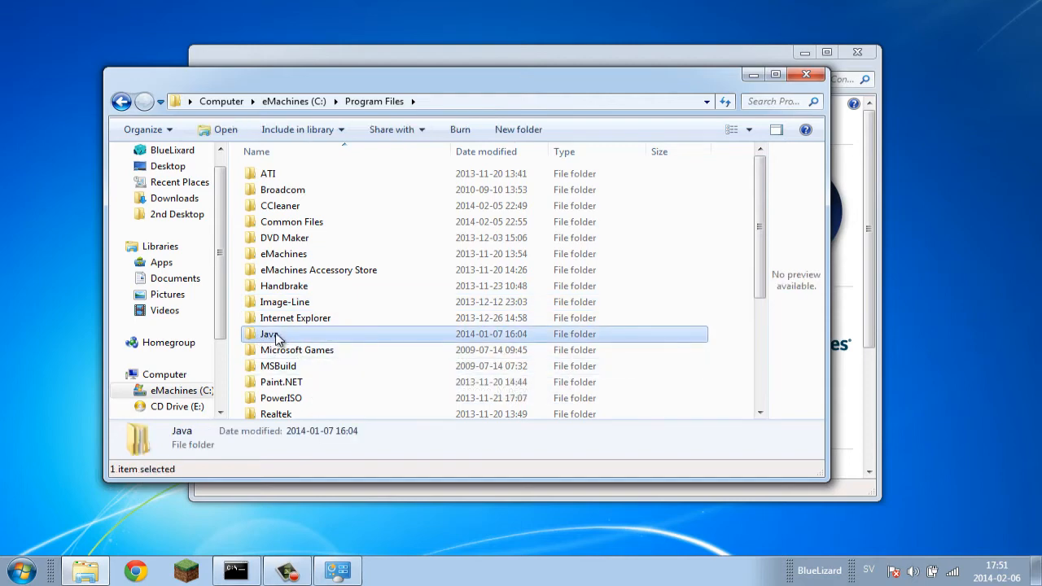
double_click(268, 333)
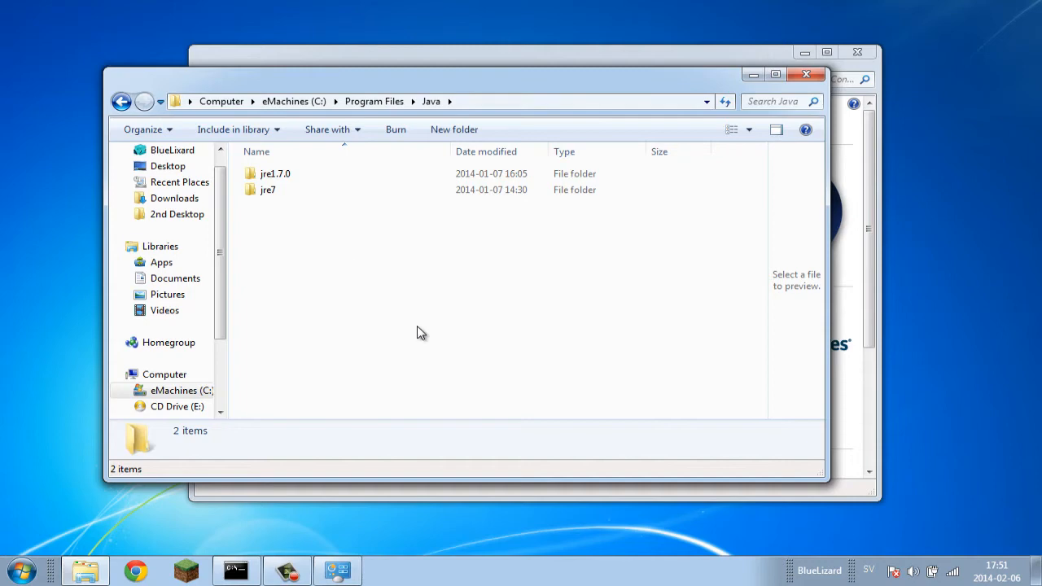
mouse_move(431, 301)
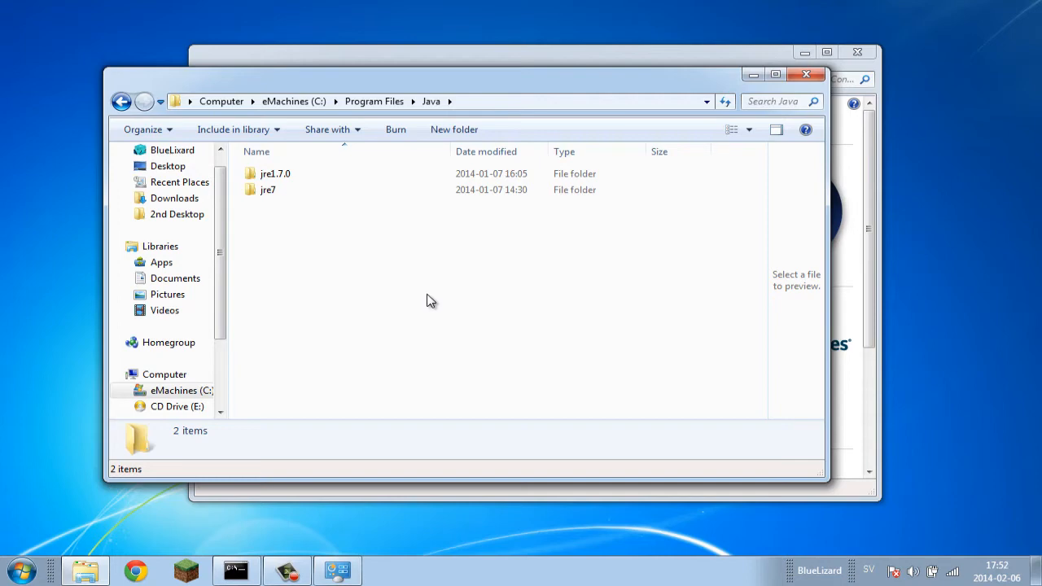
mouse_move(296, 218)
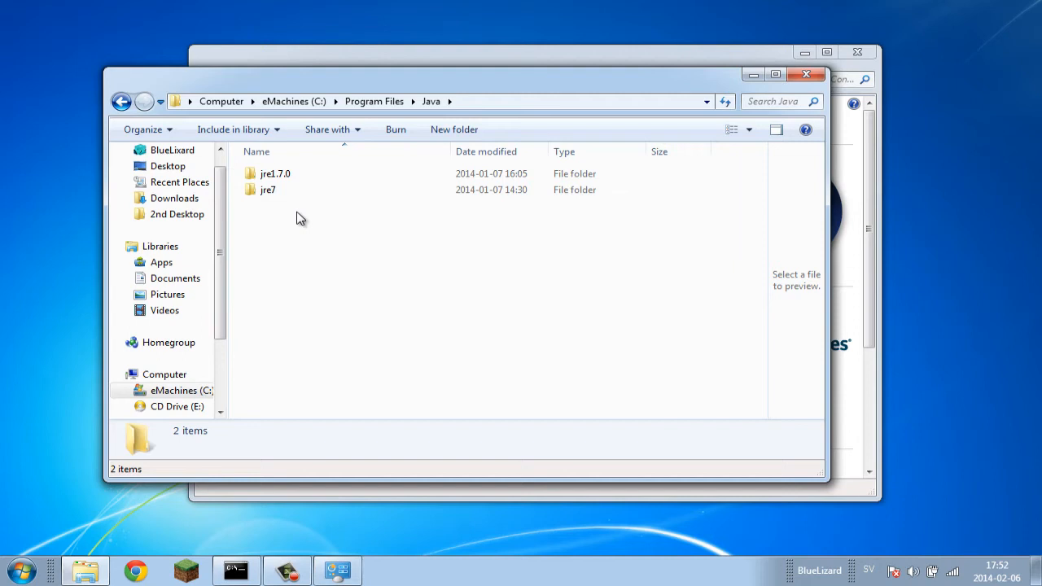
mouse_move(269, 189)
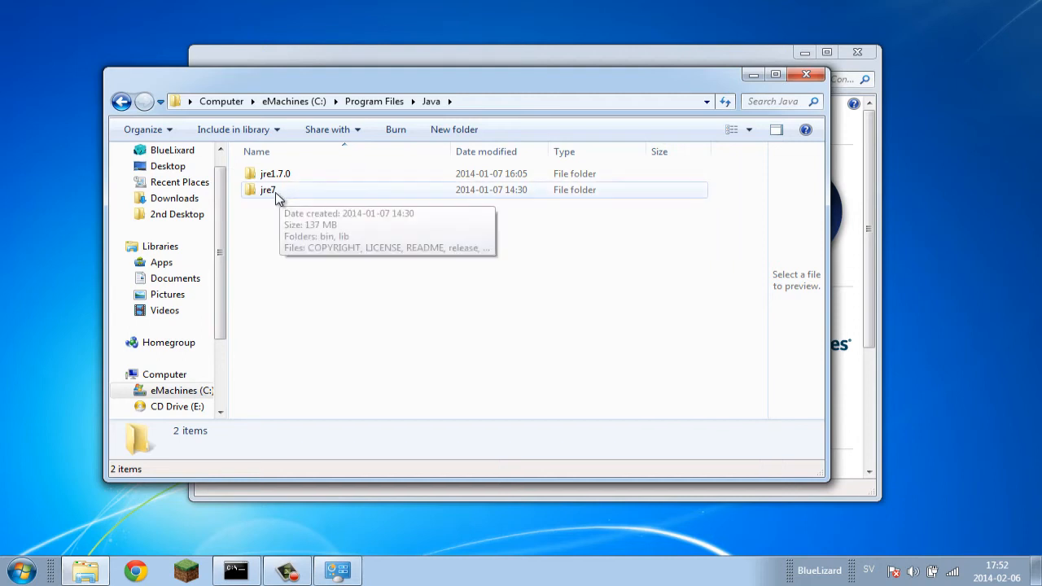
Enter jre7 and then its bin folder, listing 81 items including java.exe
double_click(267, 189)
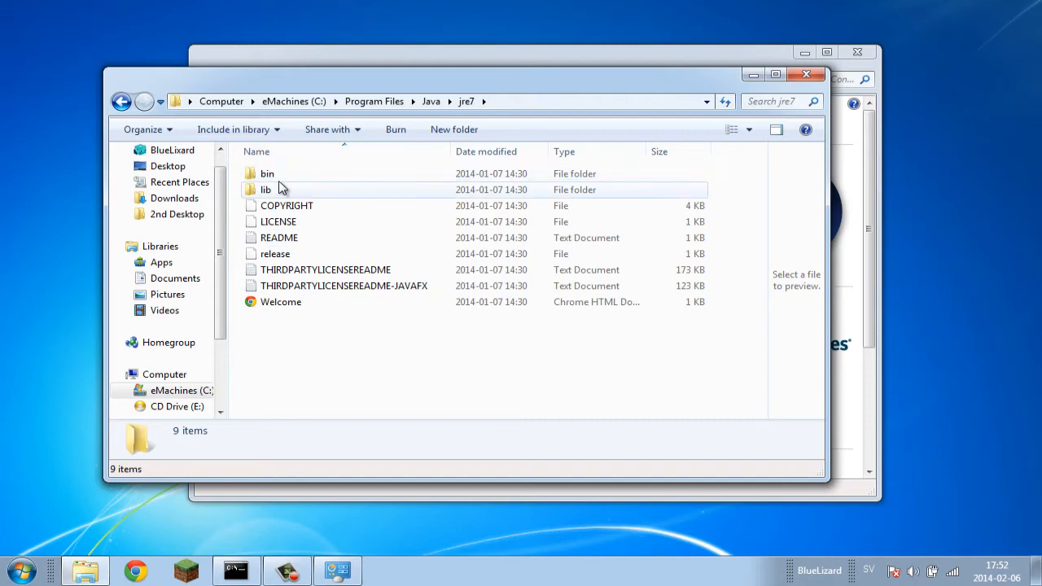
double_click(267, 173)
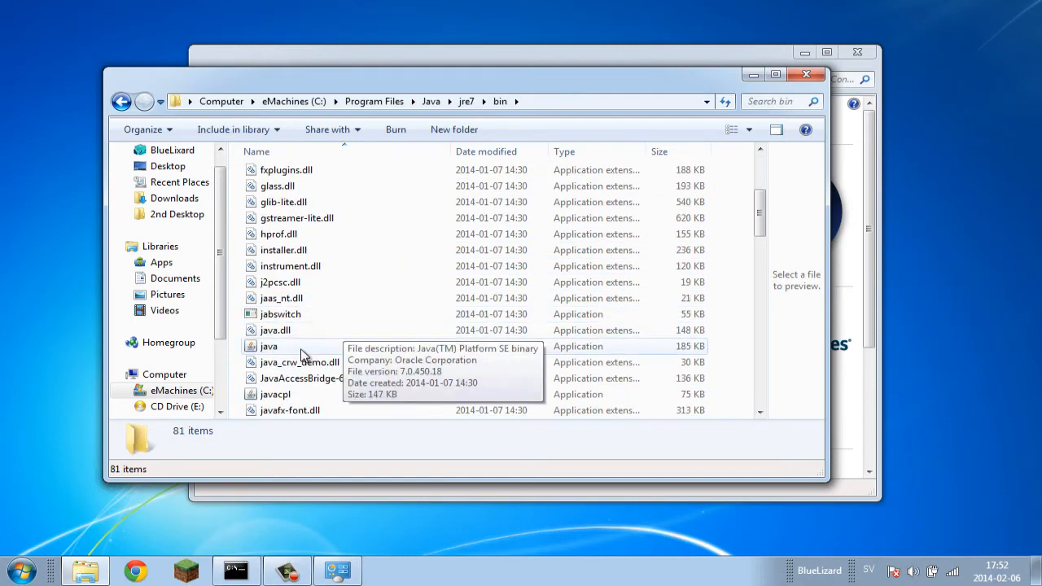
click(268, 345)
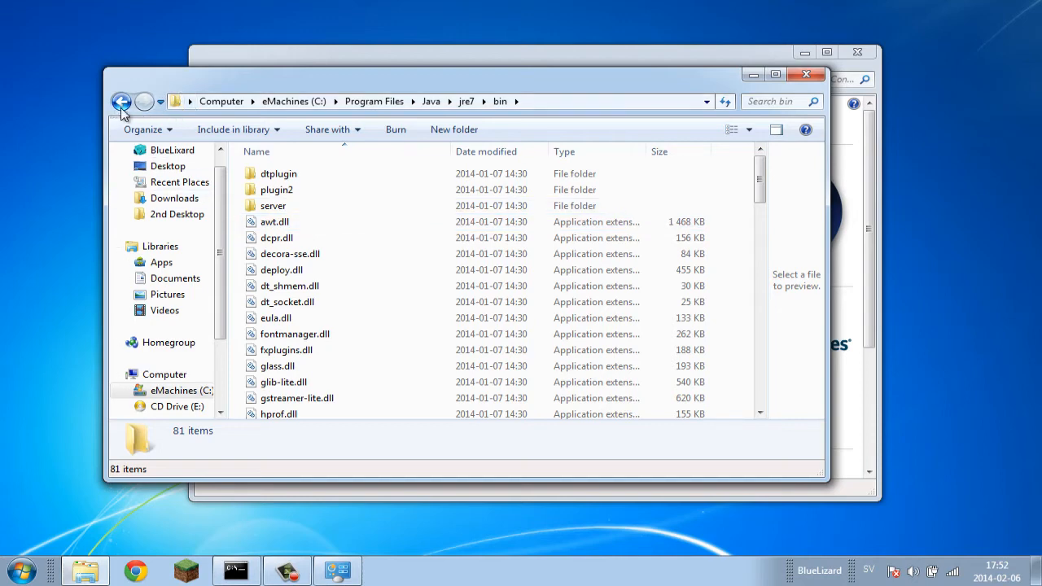
mouse_move(145, 101)
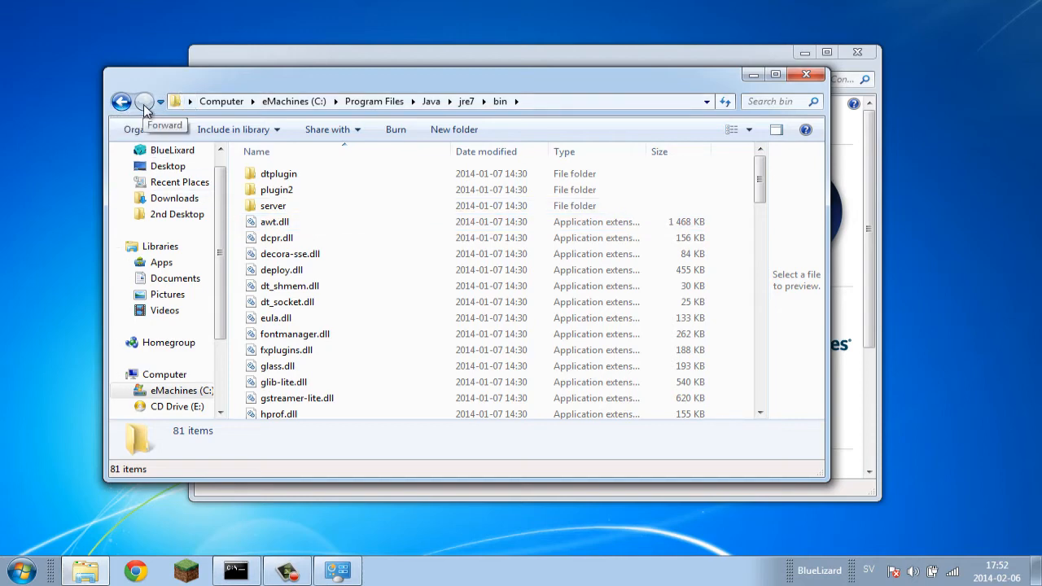
mouse_move(180, 101)
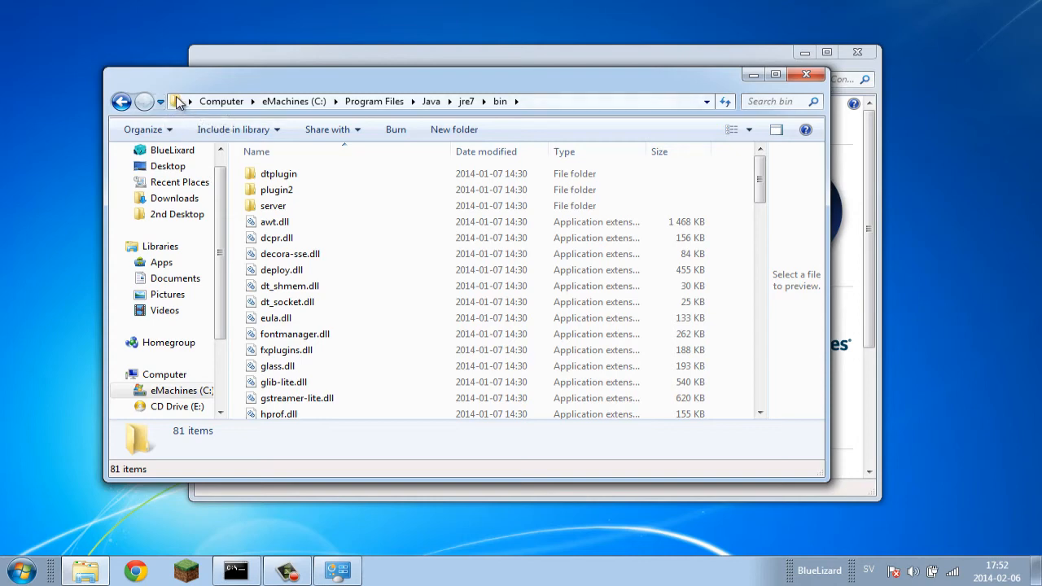
mouse_move(453, 111)
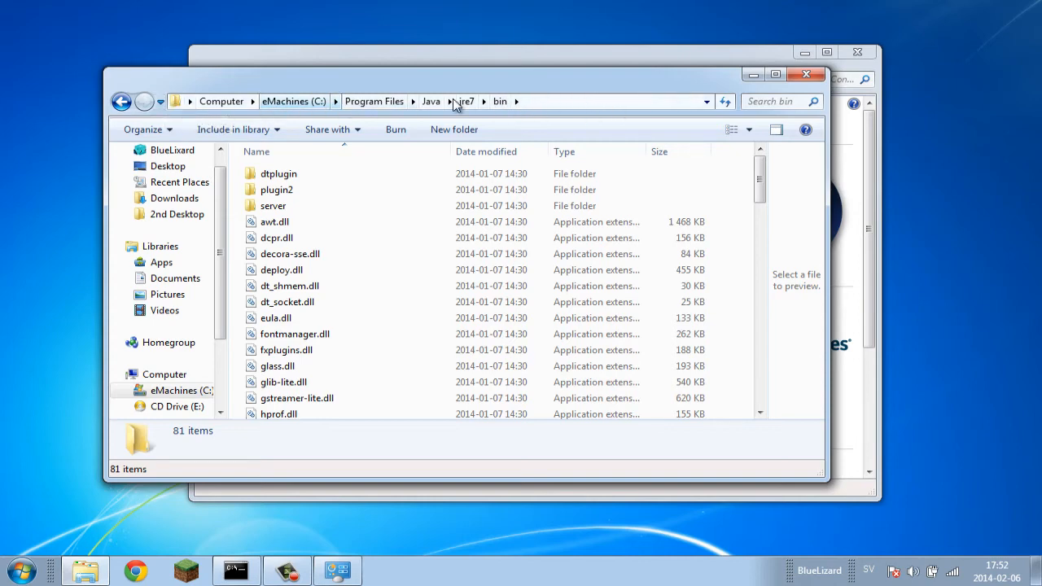
mouse_move(177, 117)
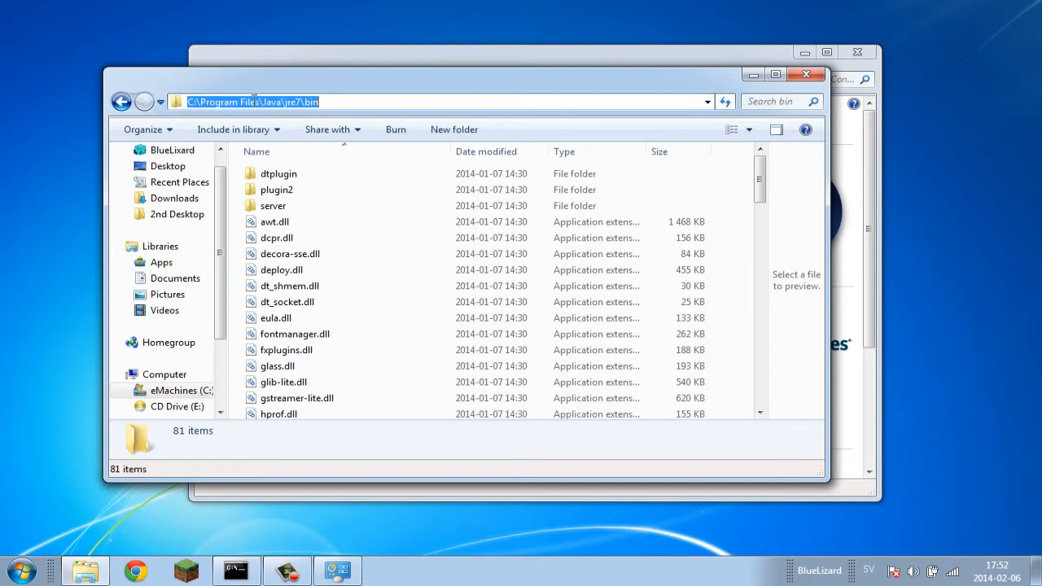
mouse_move(339, 94)
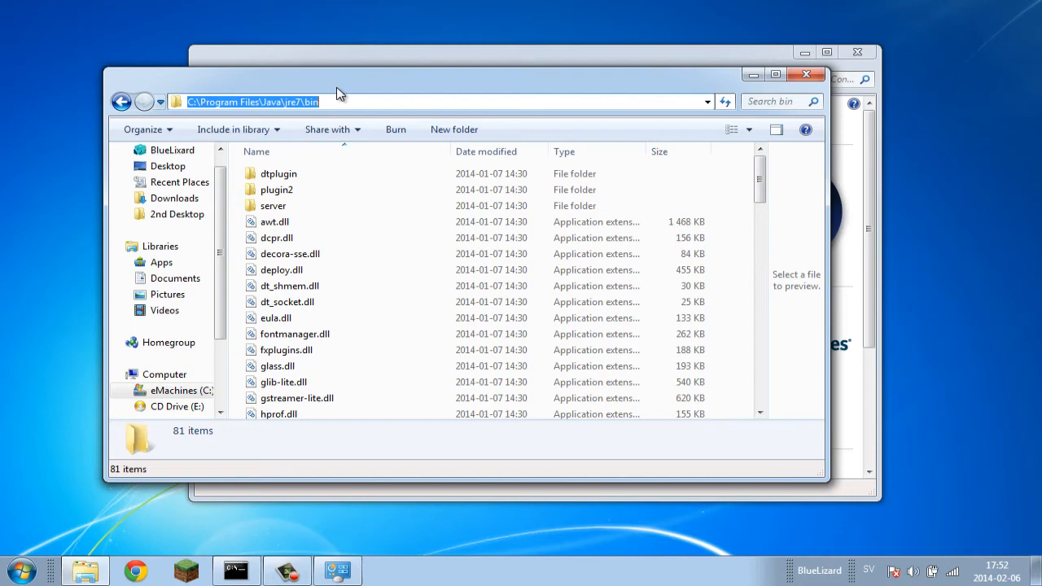
mouse_move(332, 122)
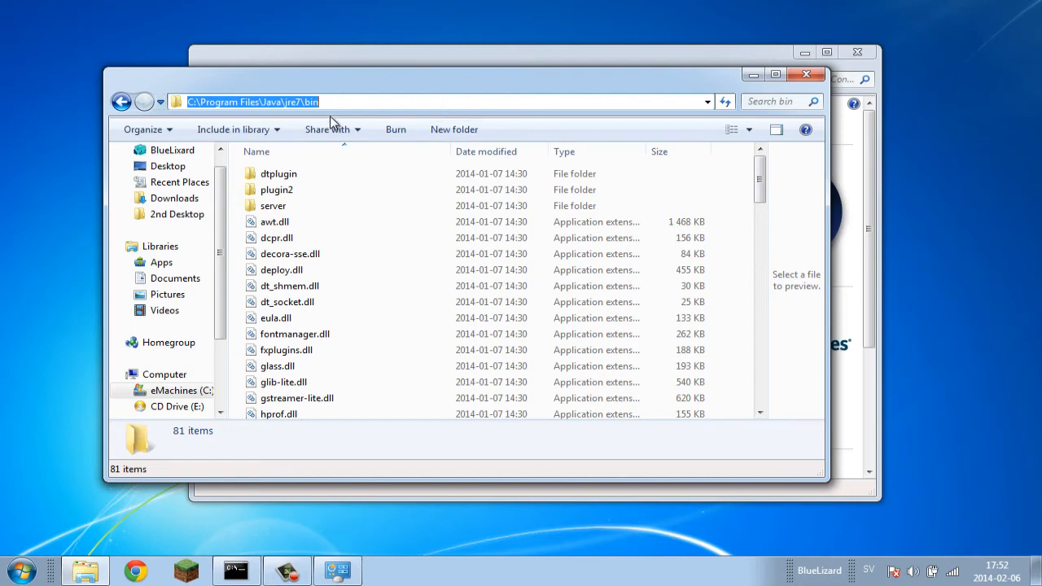
Copy the path C:\Program Files\Java\jre7\bin from the address bar
right_click(318, 101)
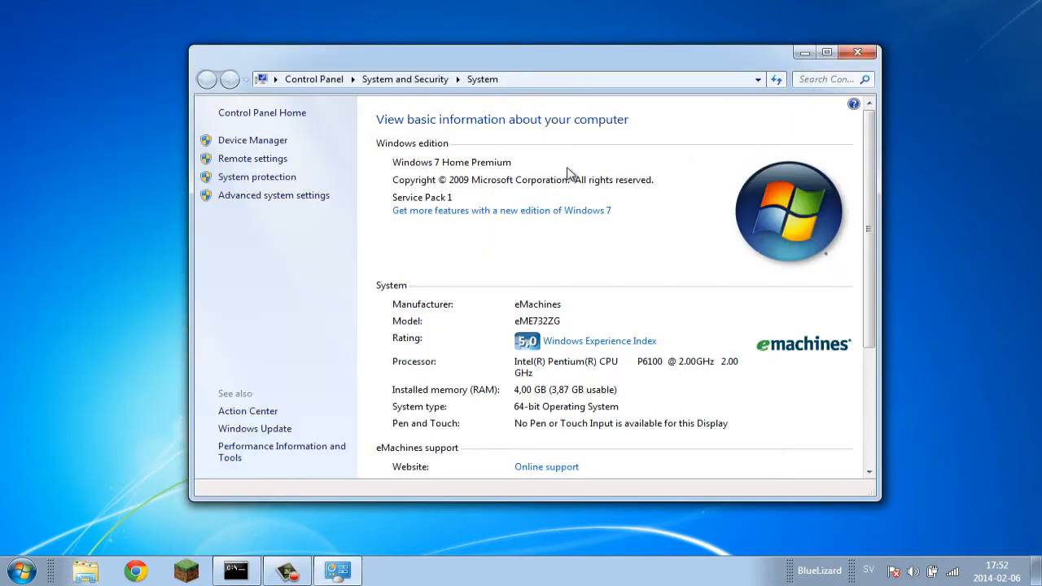
mouse_move(301, 253)
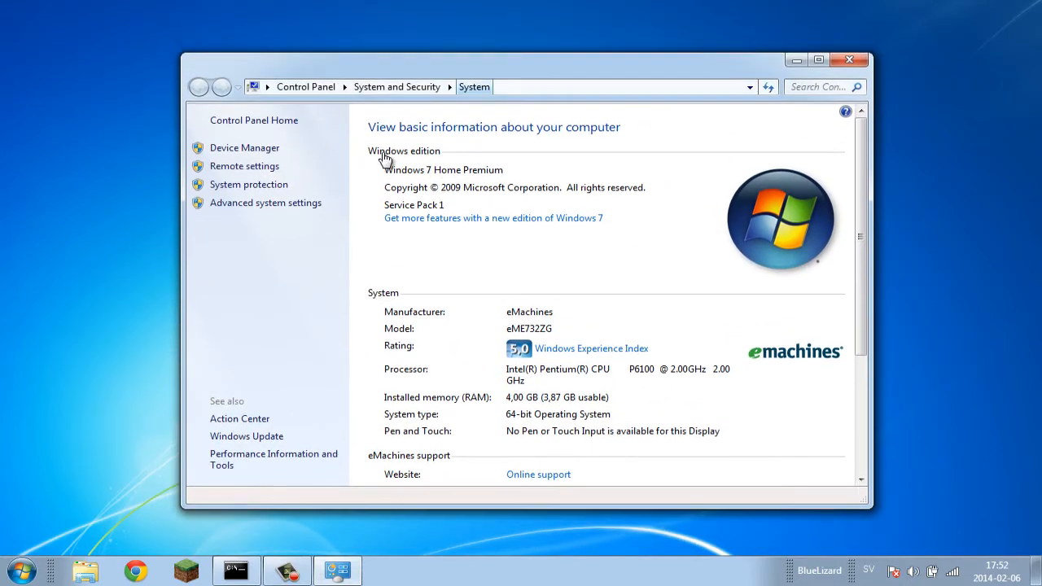
Return to the System page and bring up Advanced system settings
click(22, 570)
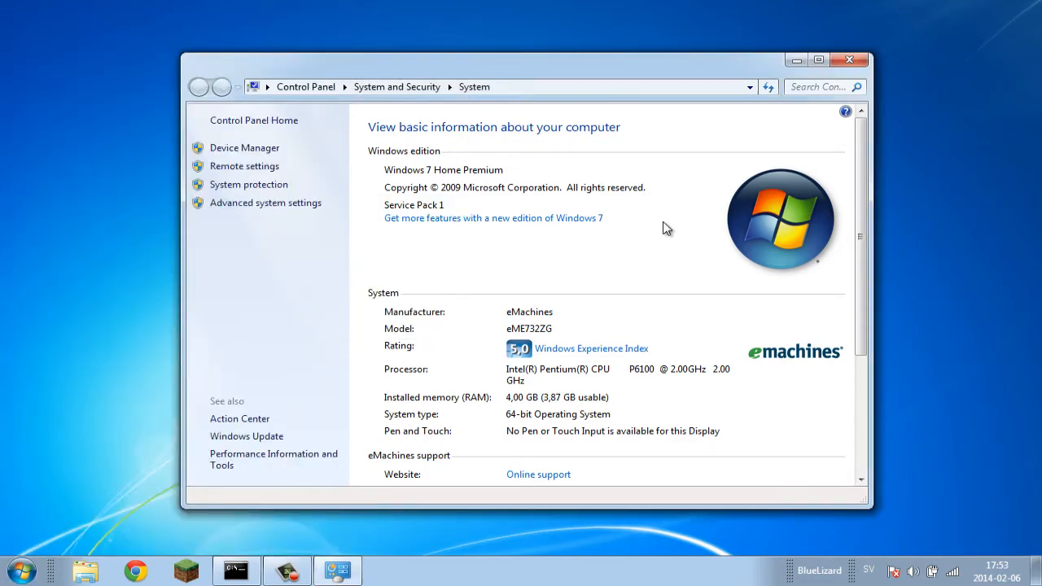
mouse_move(319, 272)
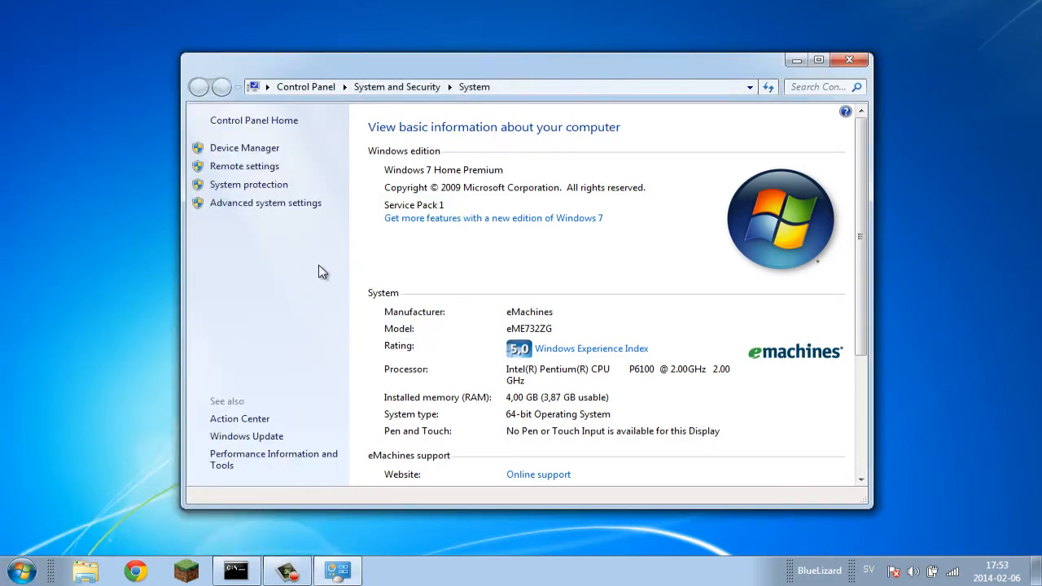
mouse_move(254, 220)
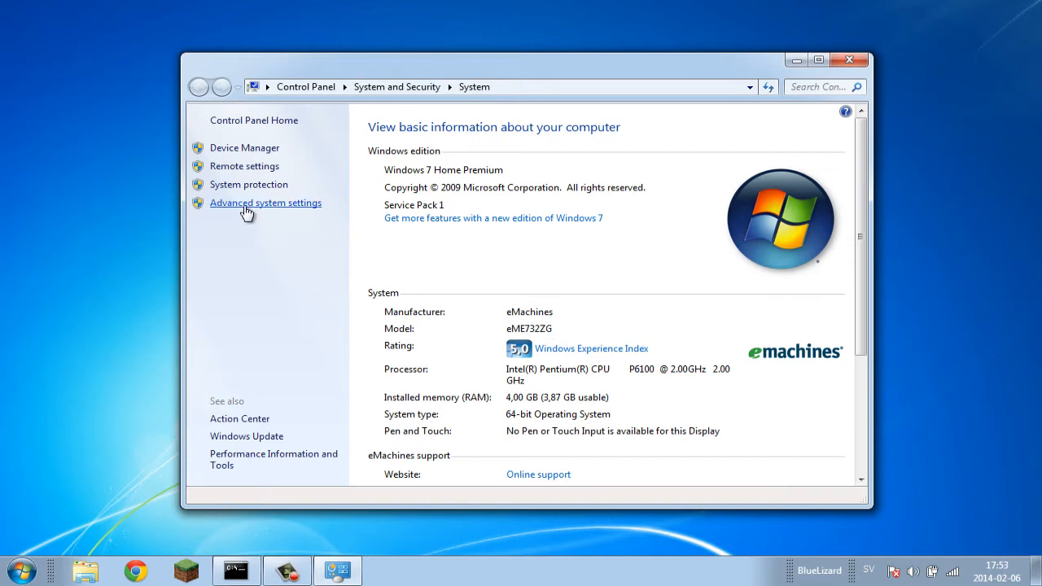
click(265, 202)
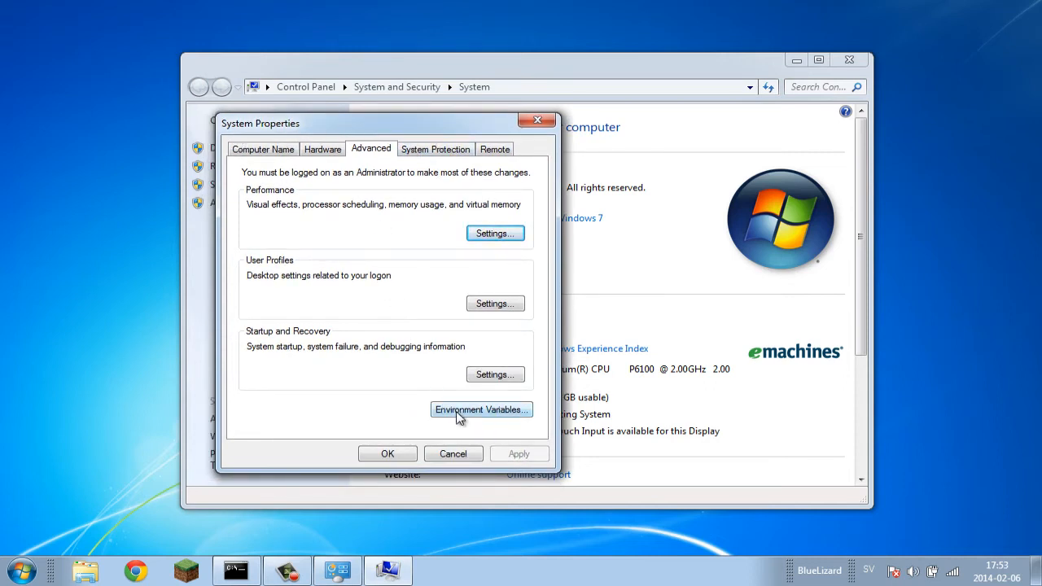
Launch the Environment Variables editor from the Advanced tab
click(481, 411)
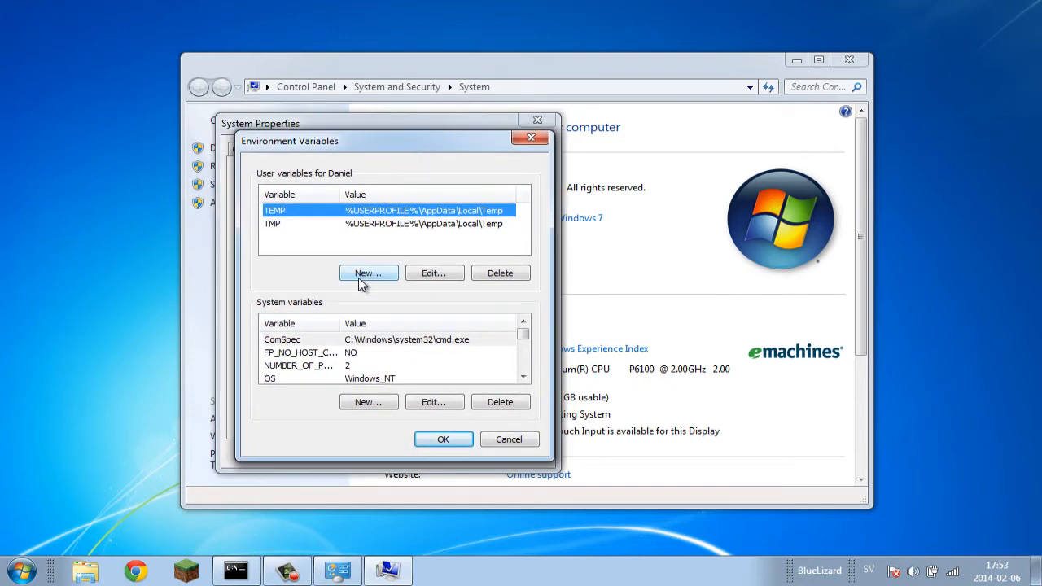
mouse_move(530, 274)
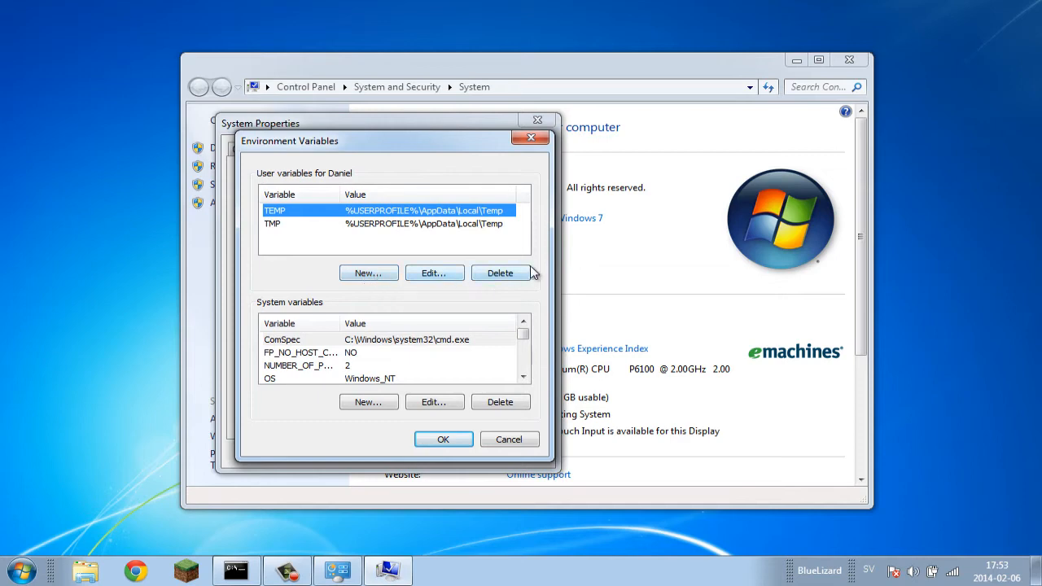
mouse_move(374, 264)
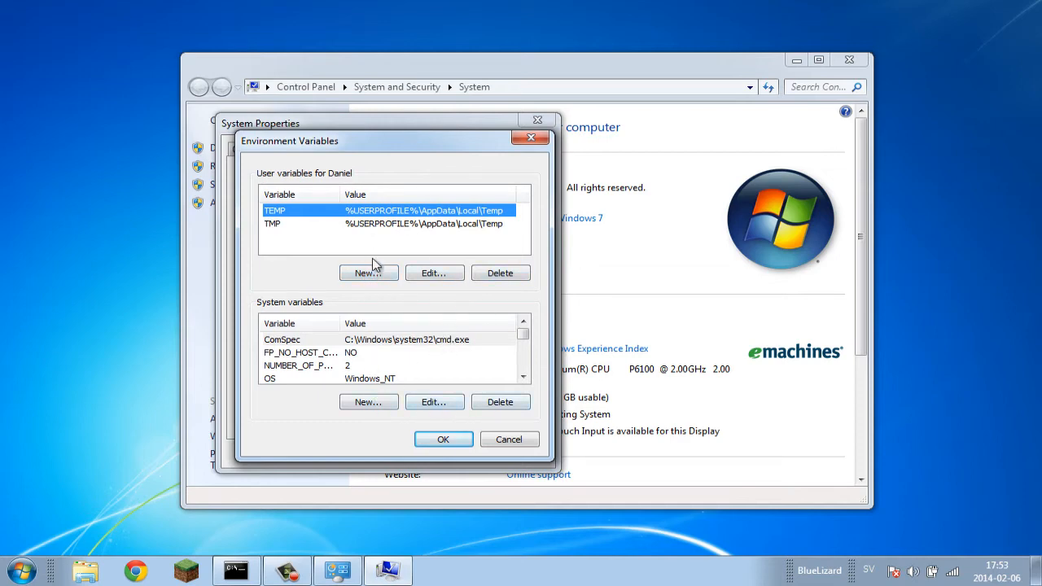
Add user variable CLASSPATH with value C:\Program Files\Java\jre7\bin
click(368, 274)
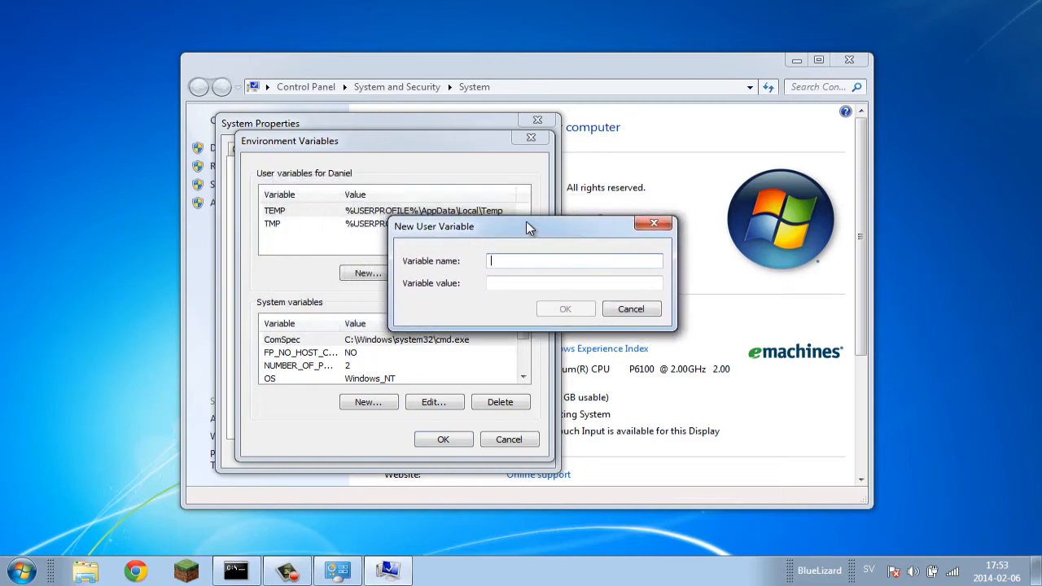
mouse_move(443, 251)
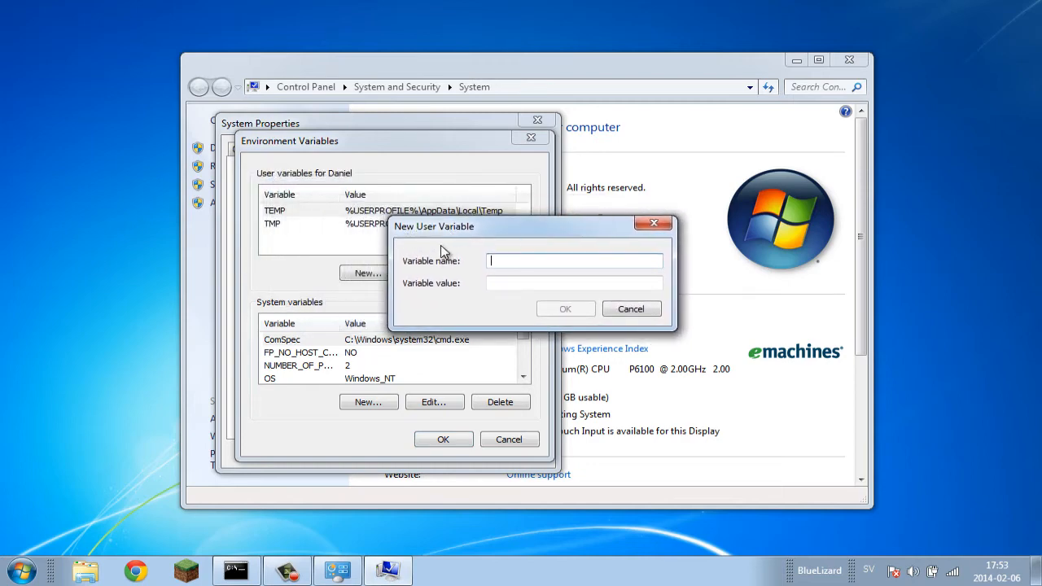
mouse_move(521, 231)
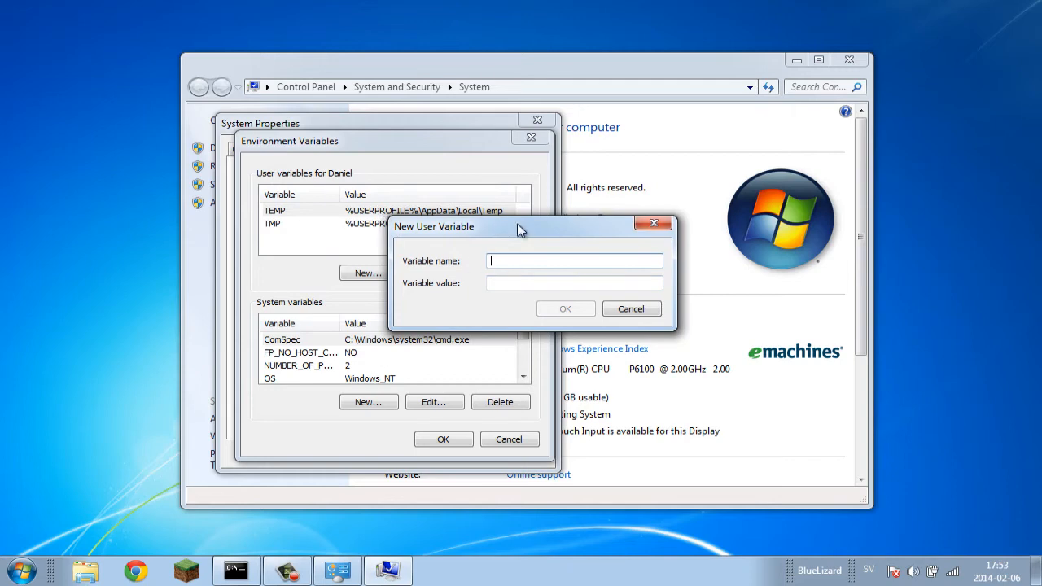
drag(521, 227, 485, 240)
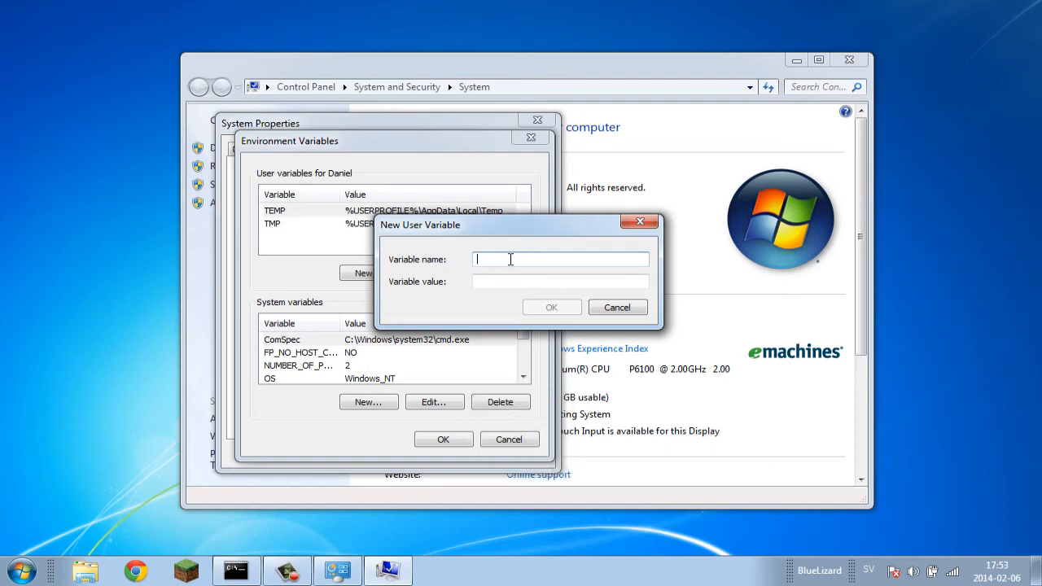
text(CLASSPAT)
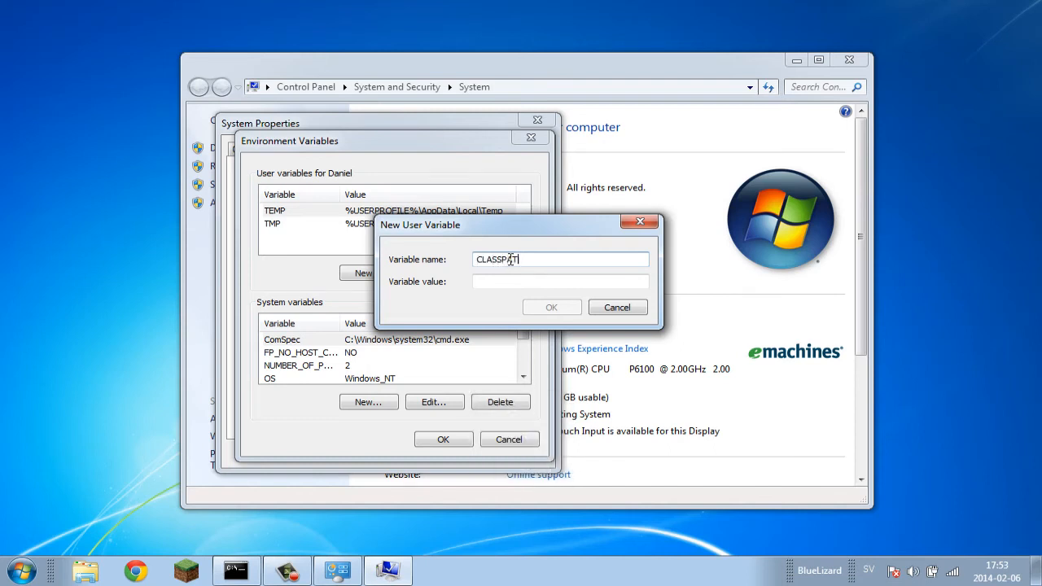
text(H)
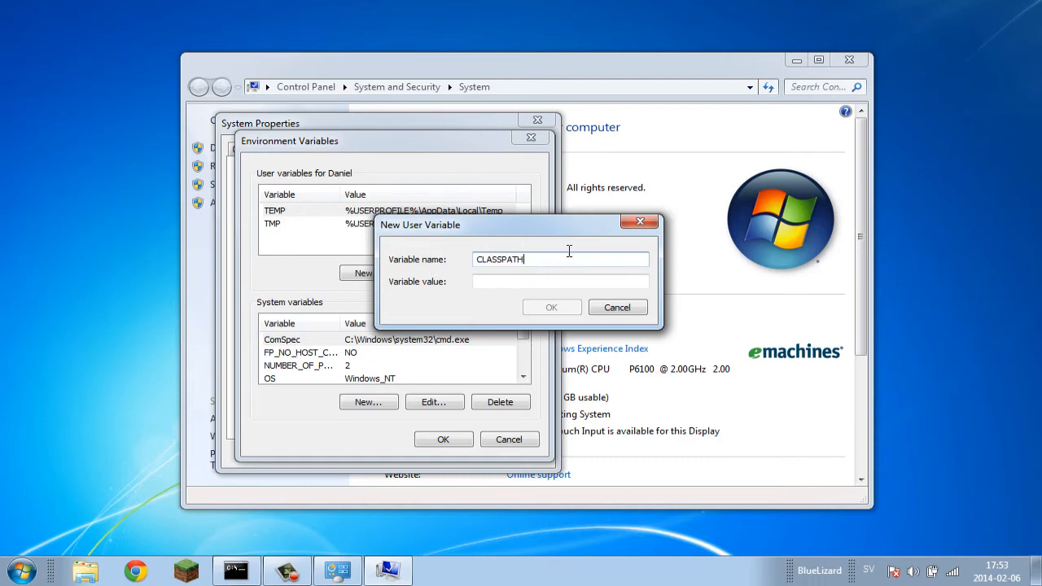
click(560, 279)
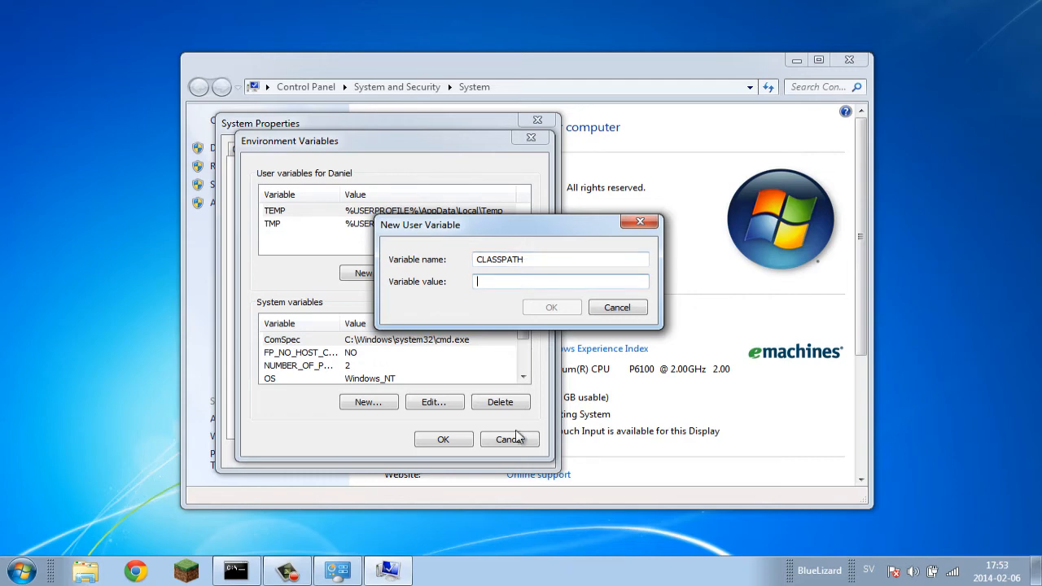
text(C:\Program Files\Java\jre7\bin)
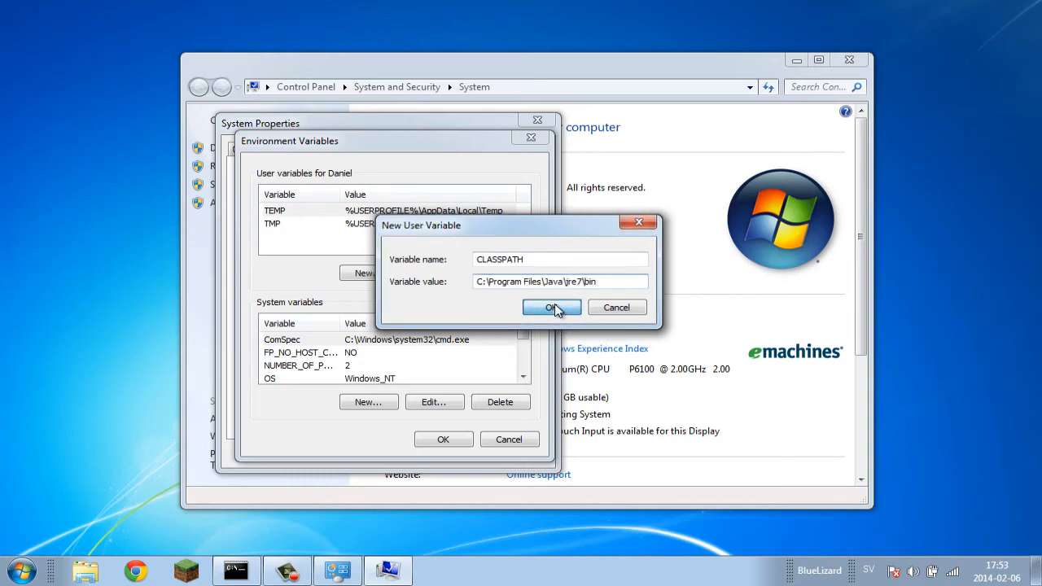
click(552, 306)
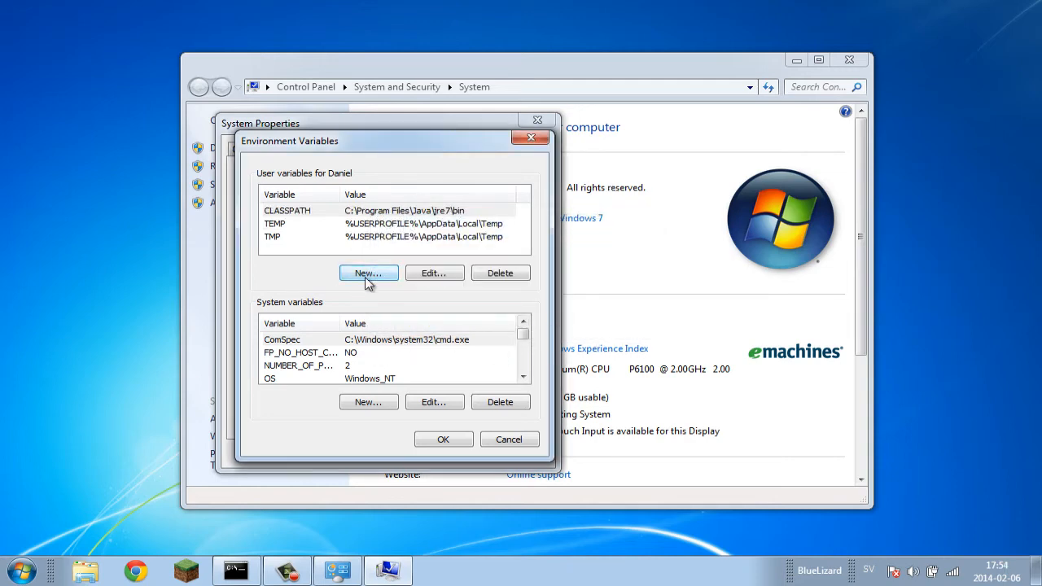
Add user variable PATH with value C:\Program Files\Java\jre7\bin
click(368, 273)
text(PATH)
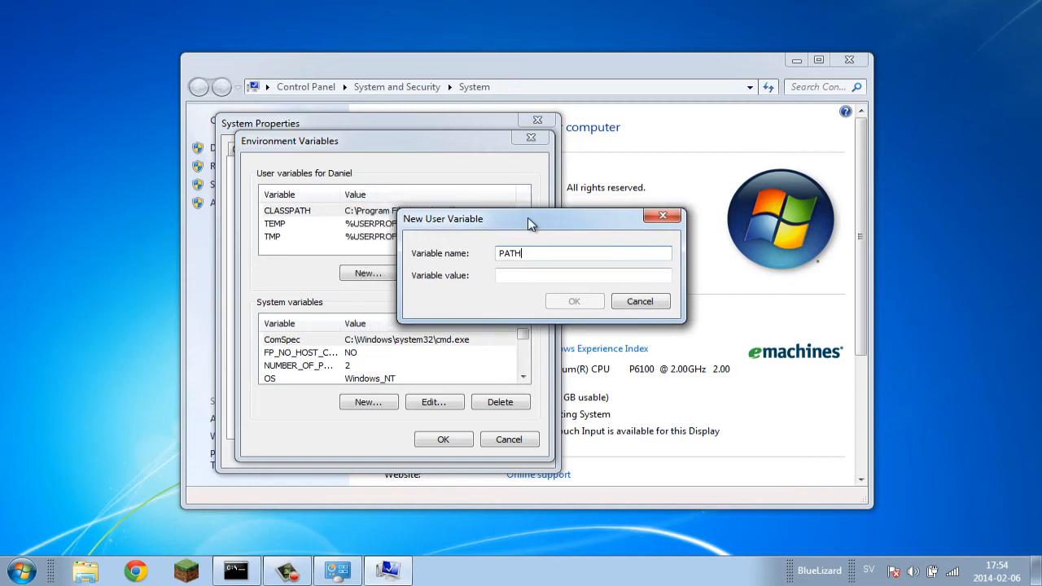
text(C:\Program Files\Java\jre7\bin)
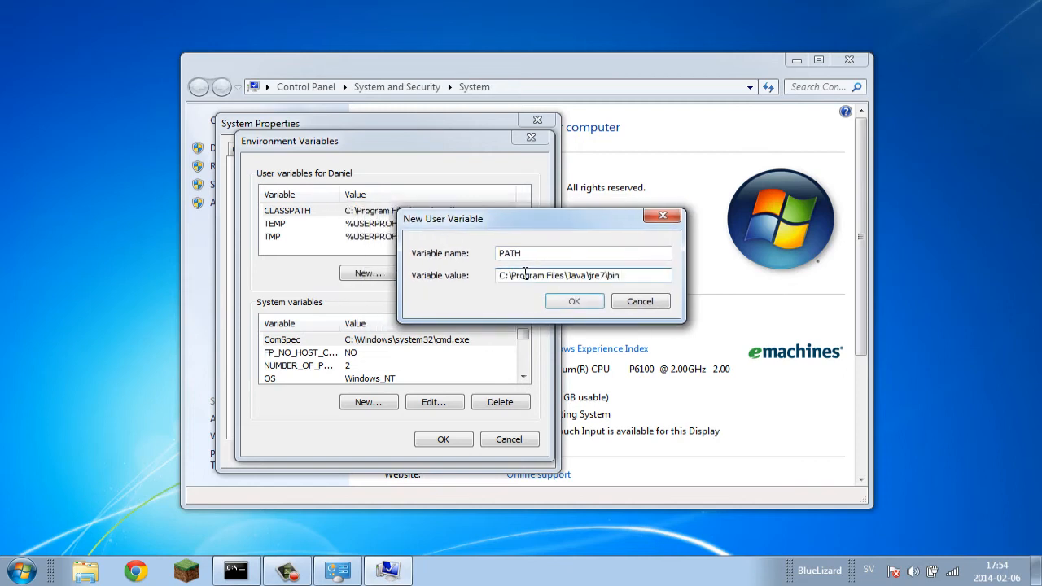
click(573, 301)
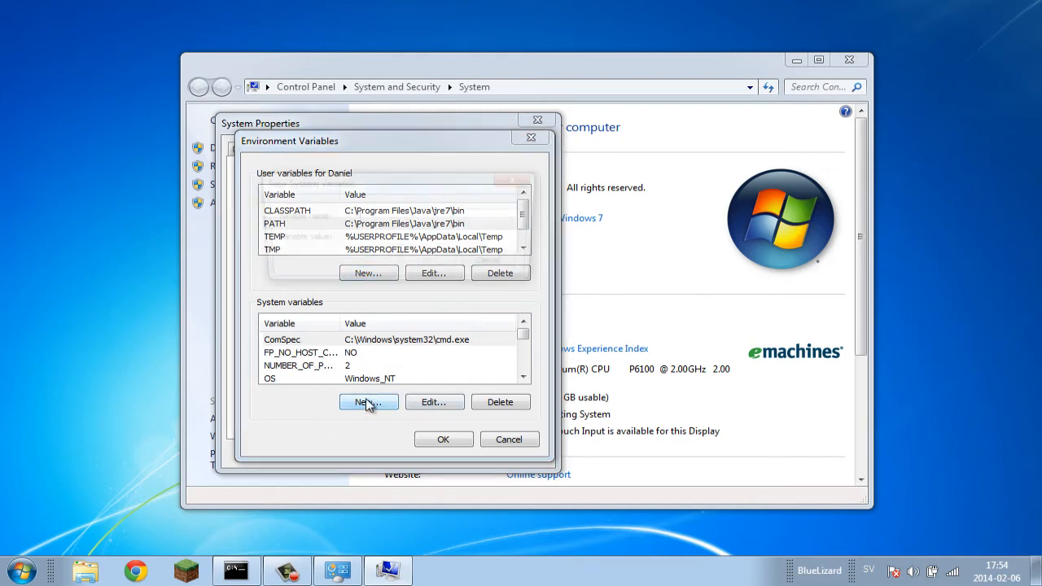
Add system variable CLASSPATH with value C:\Program Files\Java\jre7\bin
click(368, 401)
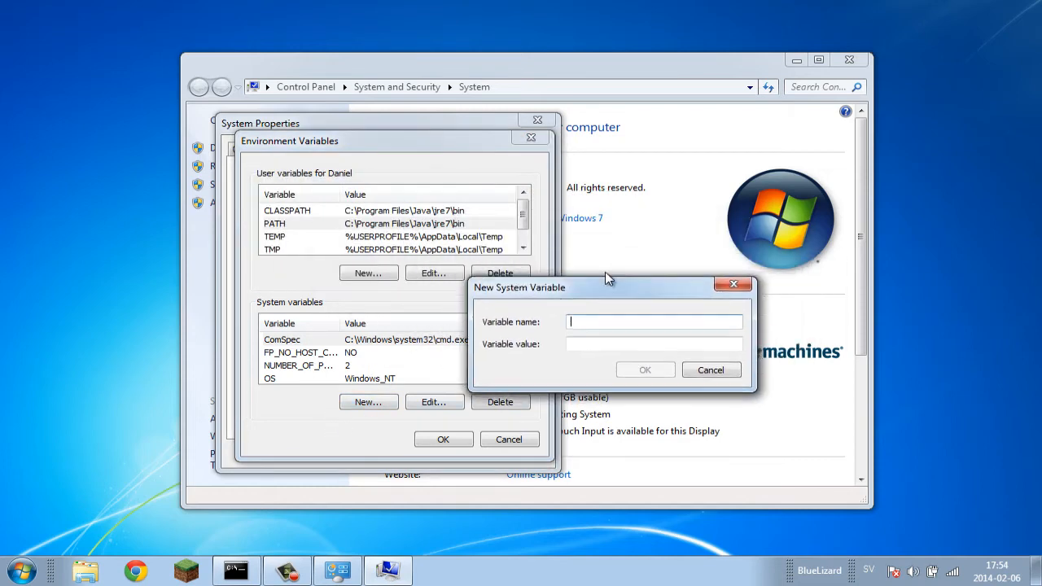
text(CLA)
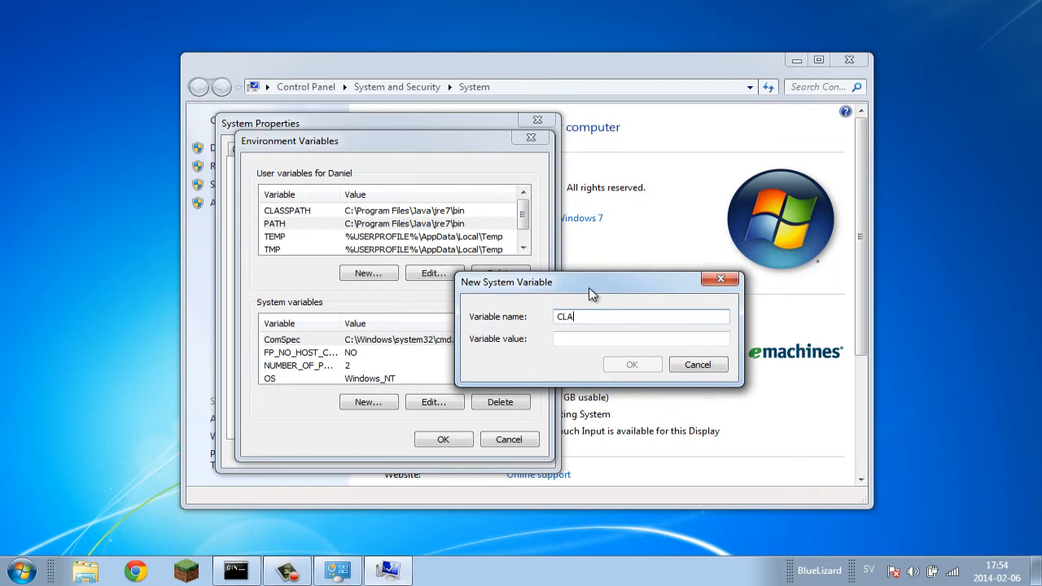
text(SS)
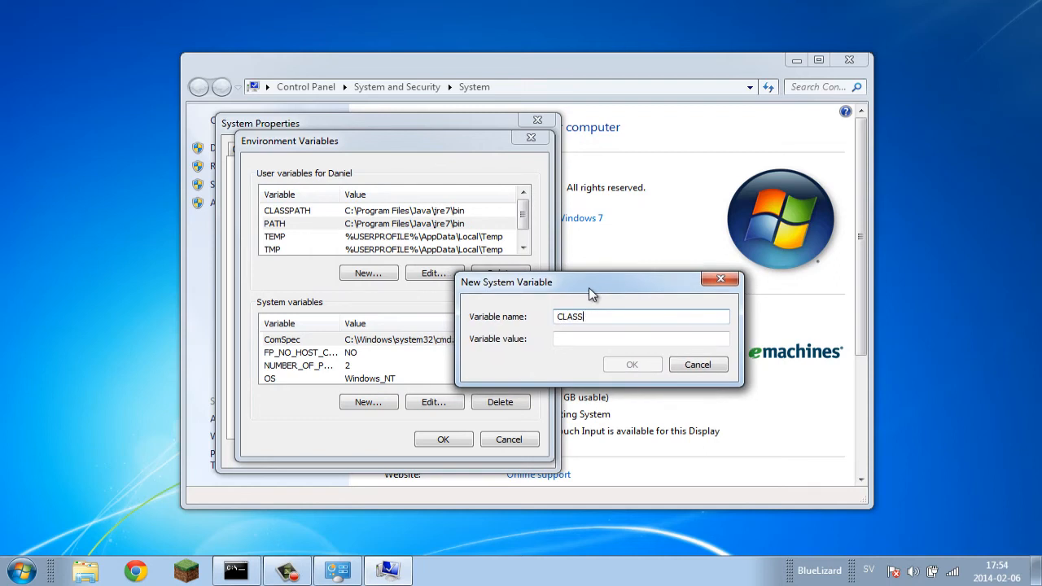
text(PATH)
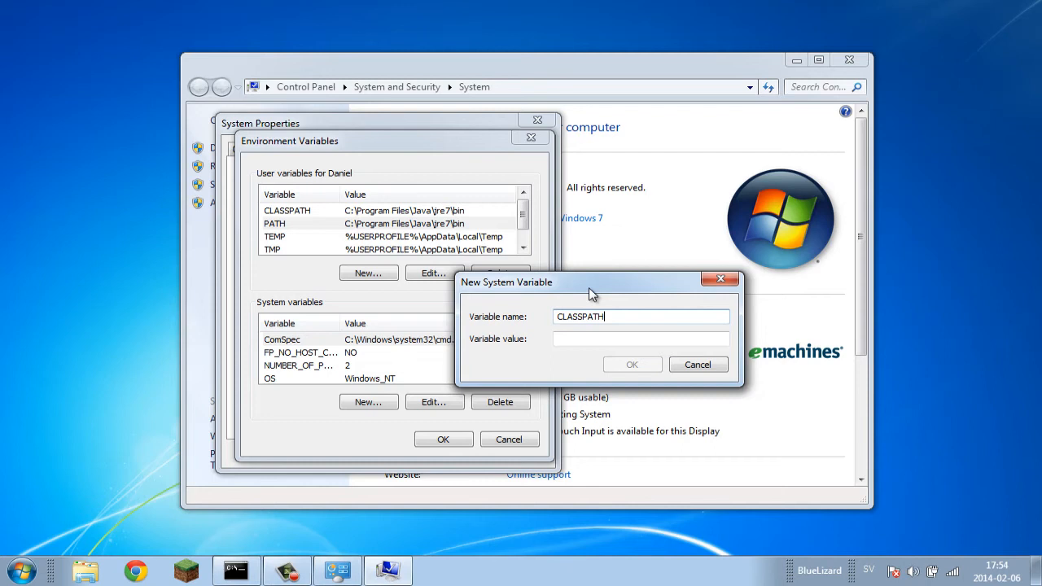
mouse_move(633, 293)
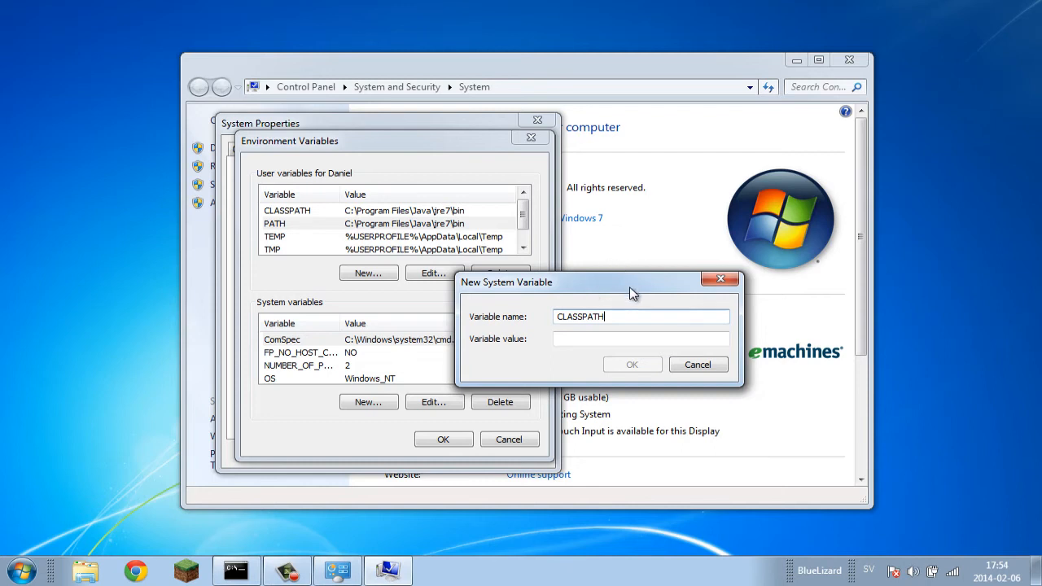
mouse_move(606, 368)
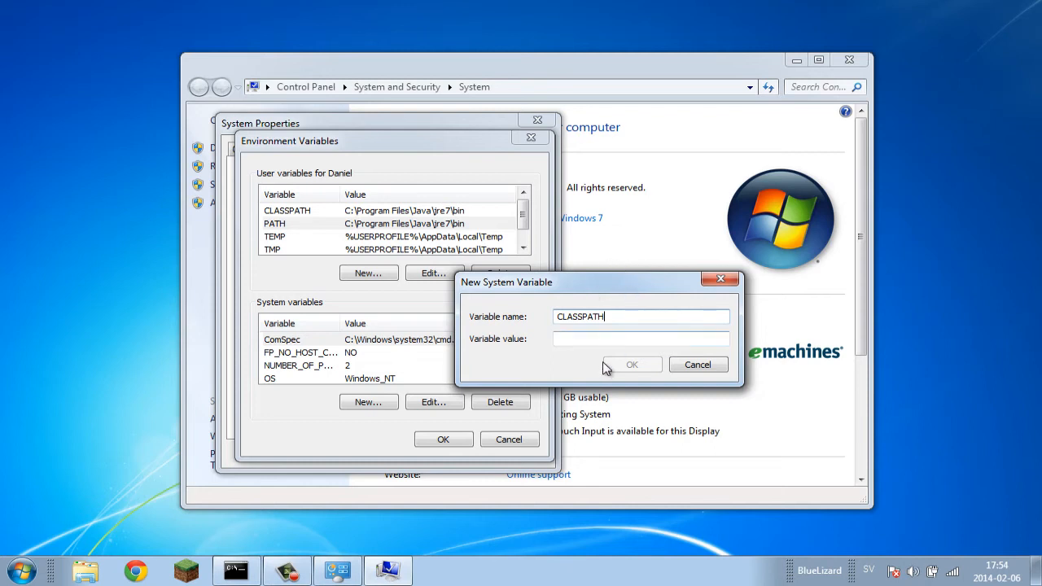
click(640, 339)
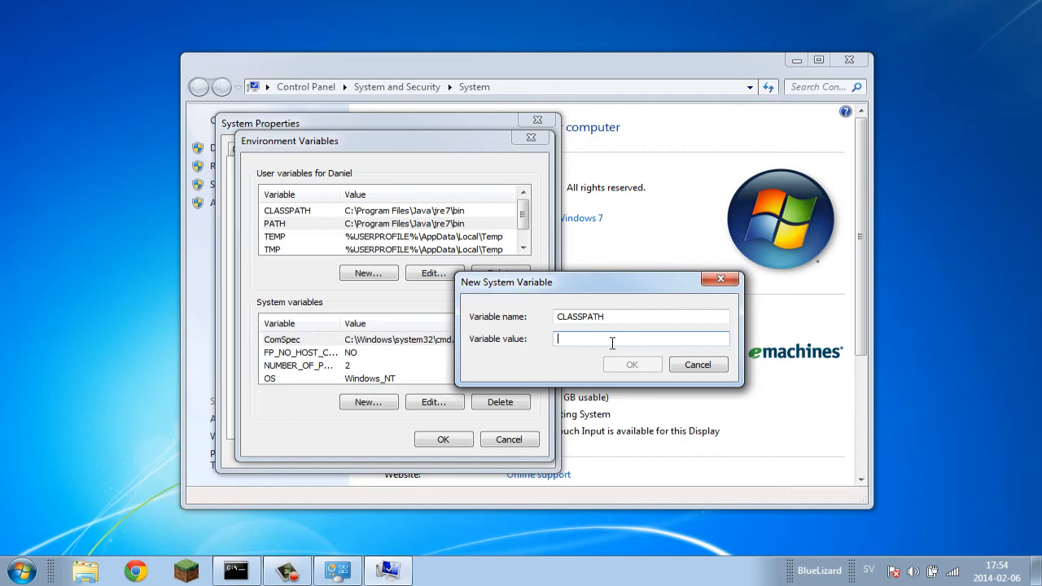
text(C:\Program Files\Java\jre7\bin)
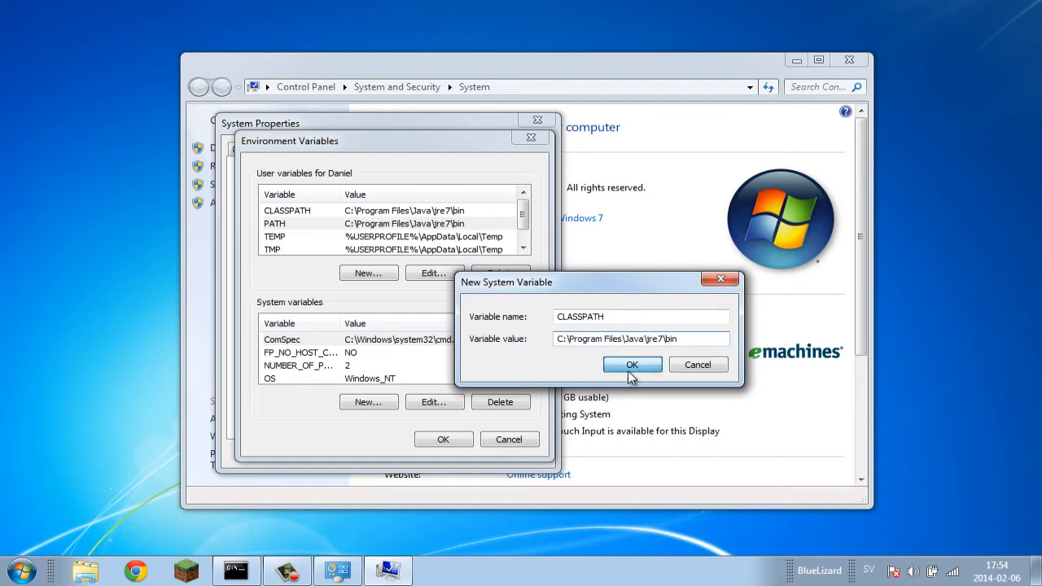
click(631, 364)
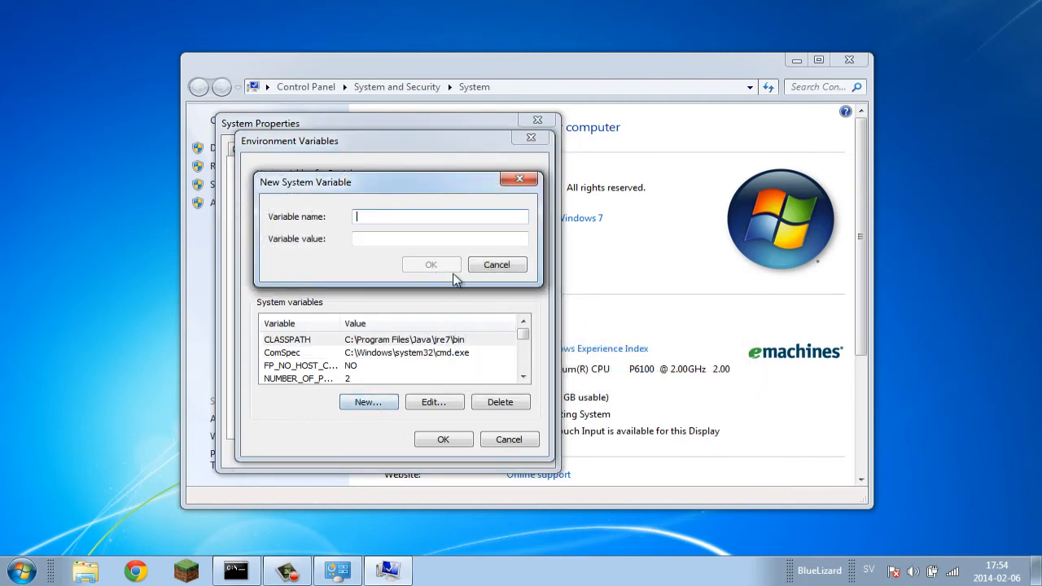
Add system variable PATH with value C:\Program Files\Java\jre7\bin and close the settings dialogs
text(PATH)
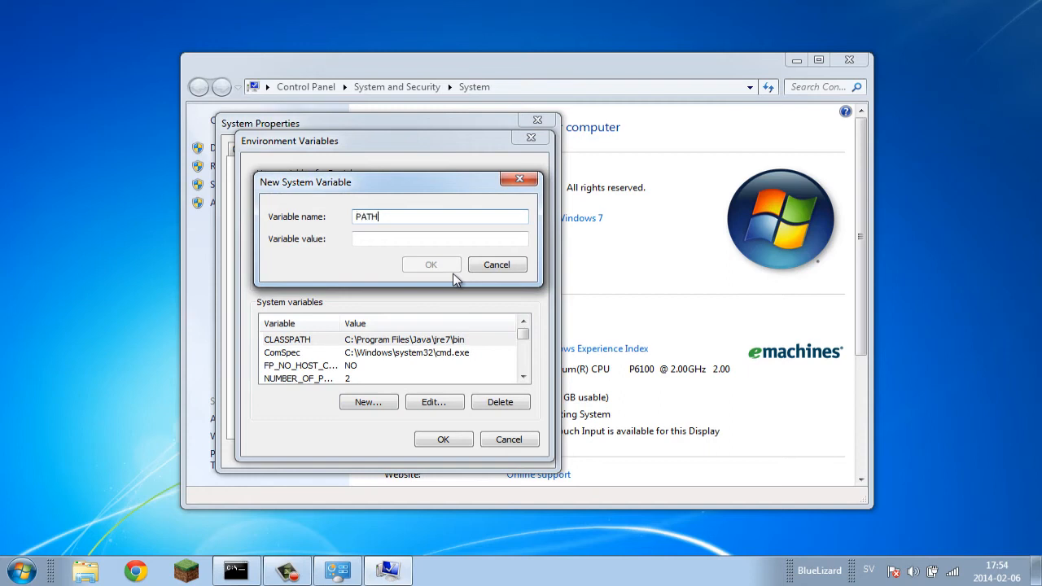
text(C:\Program Files\Java\jre7\bin)
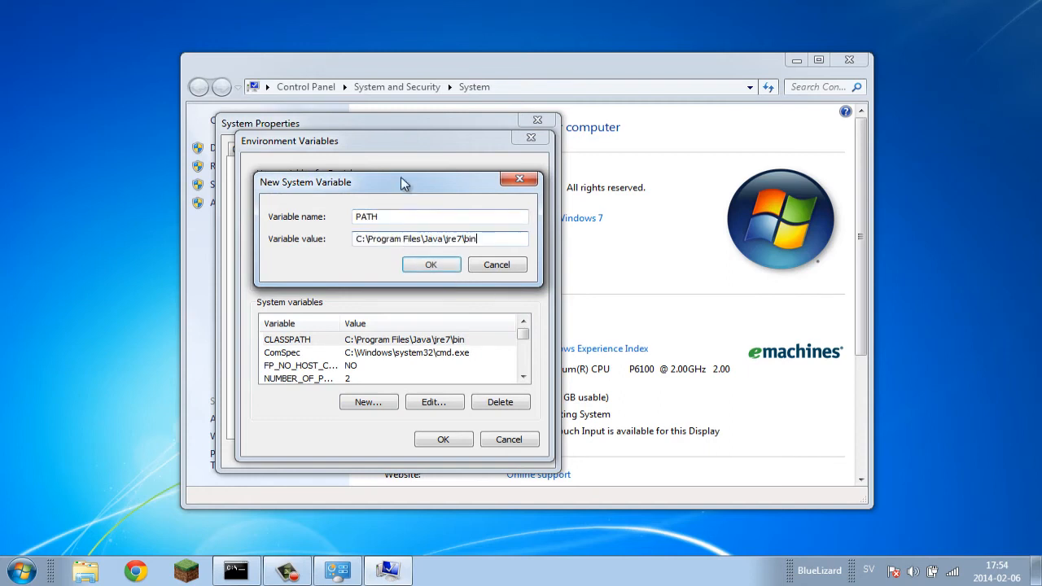
click(430, 264)
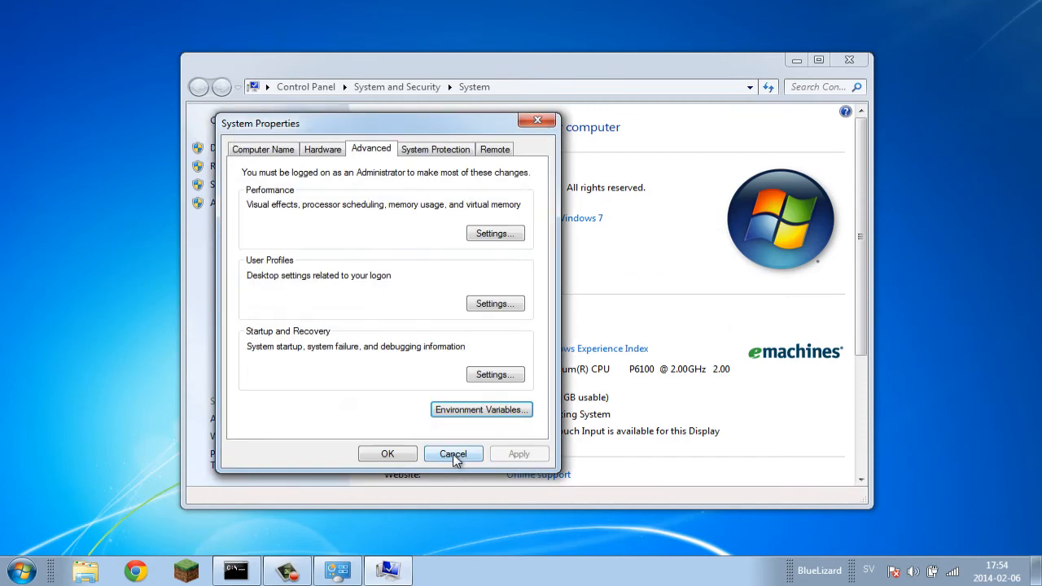
click(452, 452)
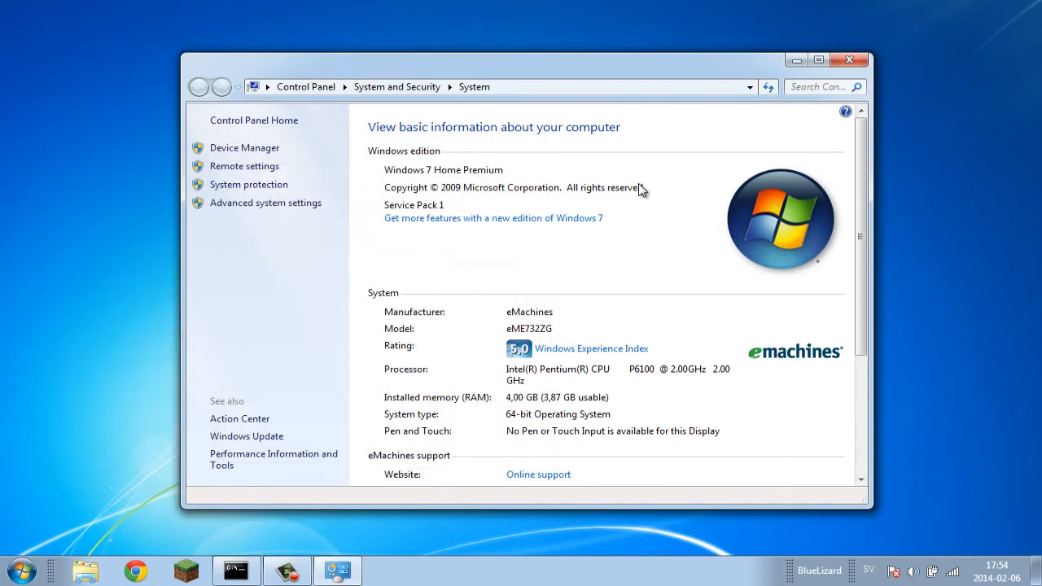
Close the System window and the old console with the java error, then bring up the Start menu
click(850, 58)
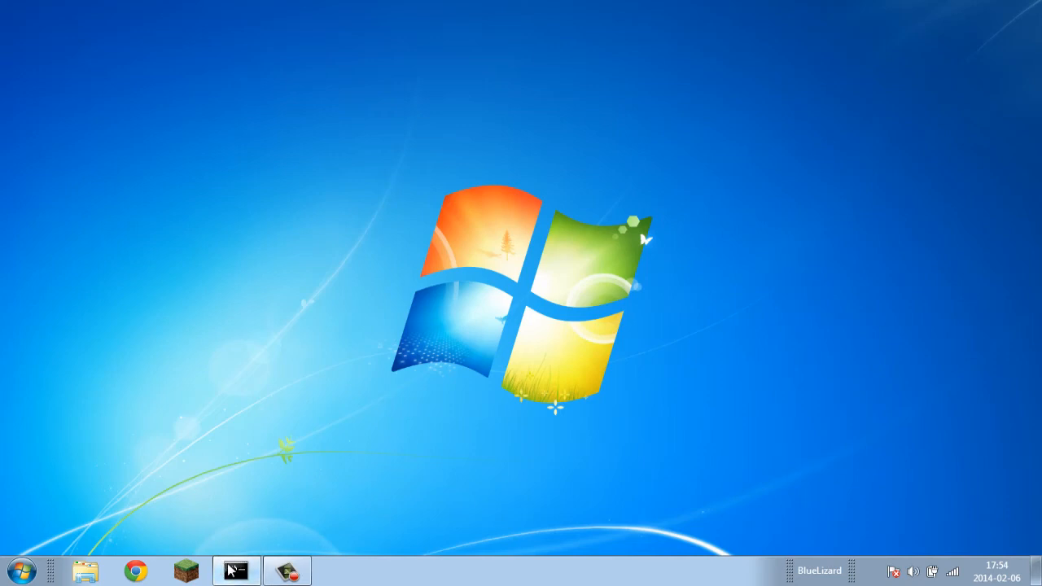
click(238, 570)
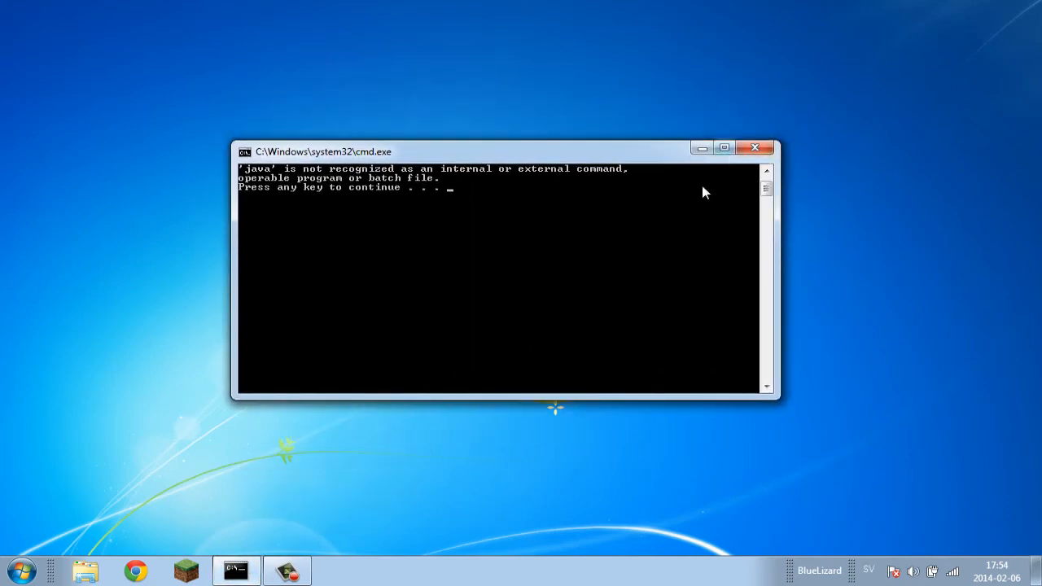
mouse_move(755, 148)
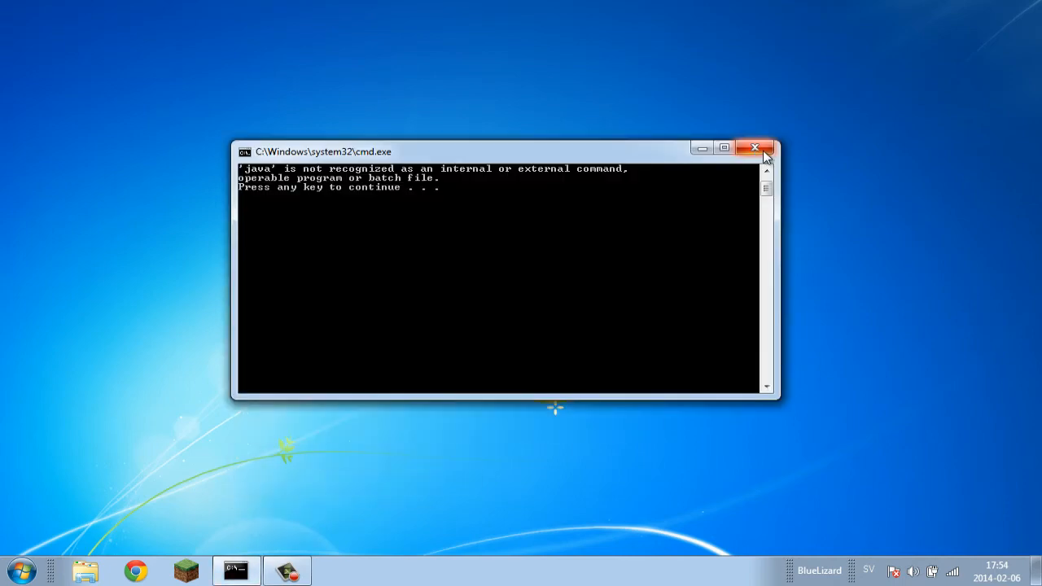
click(20, 569)
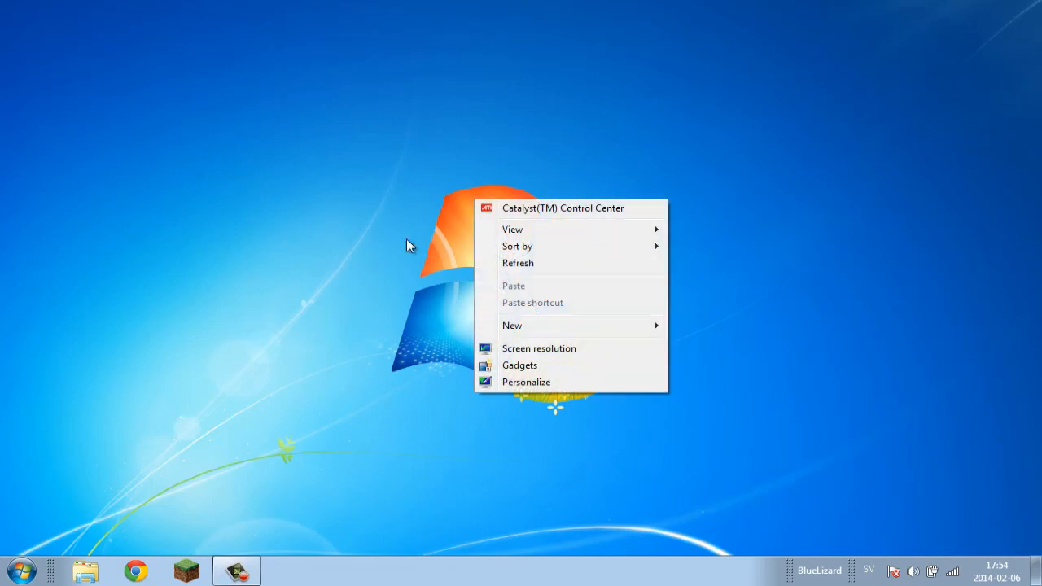
click(23, 570)
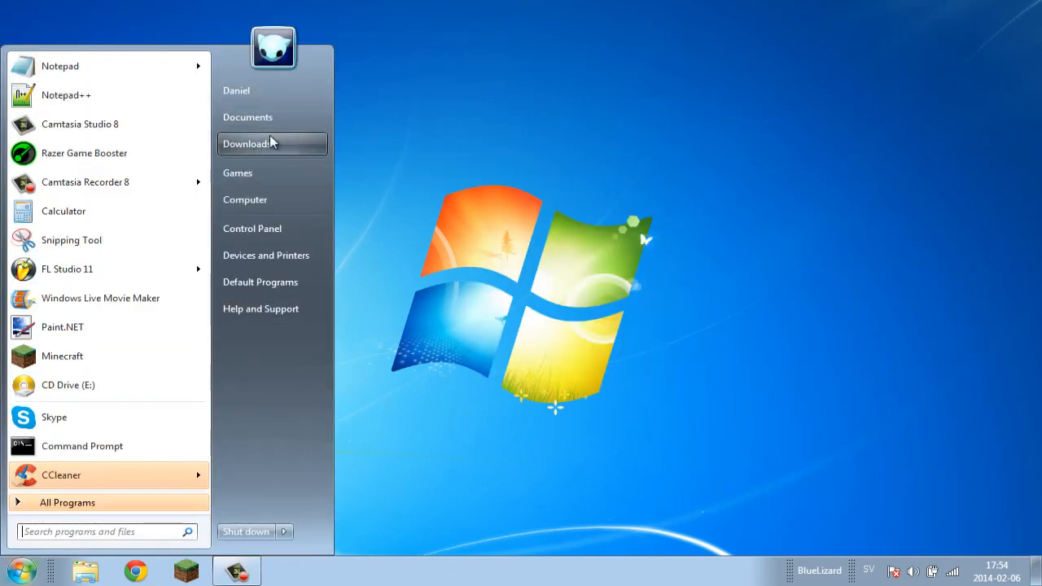
Navigate from Downloads to Desktop and open the SERVER folder containing craftbukkit-1.7.2-R0.2 and Start.bat
click(245, 143)
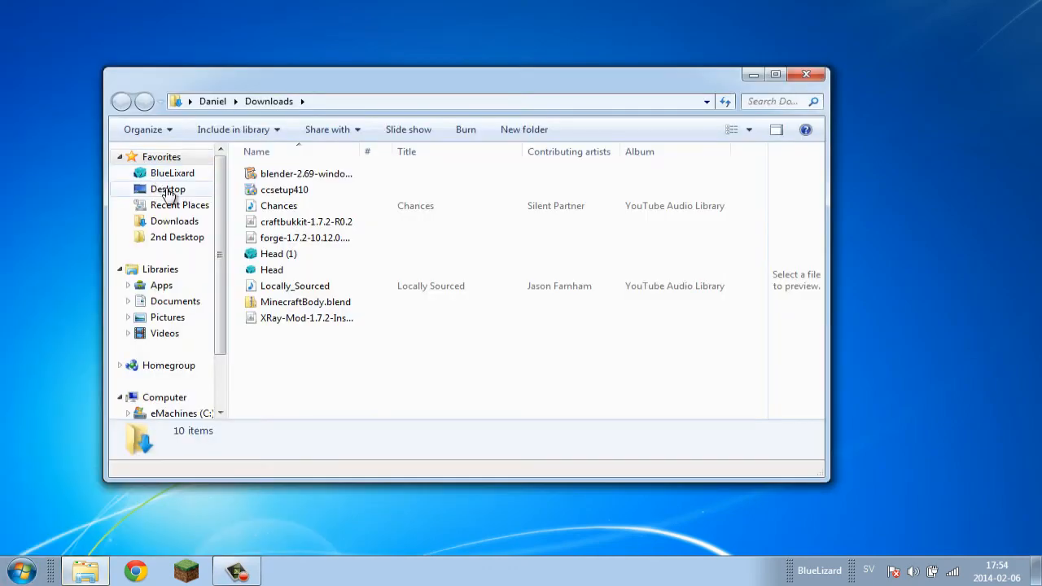
click(169, 189)
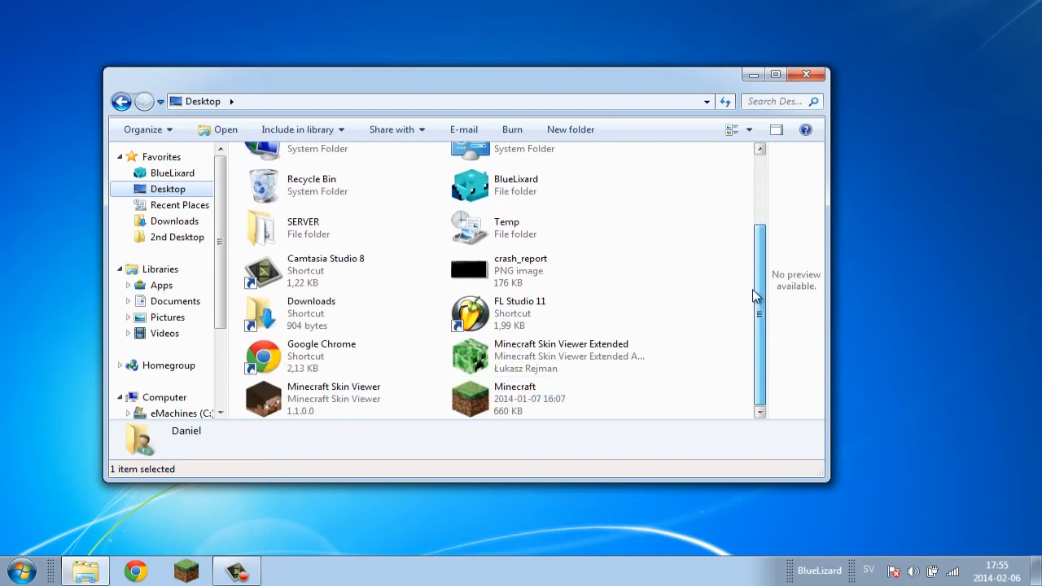
double_click(303, 227)
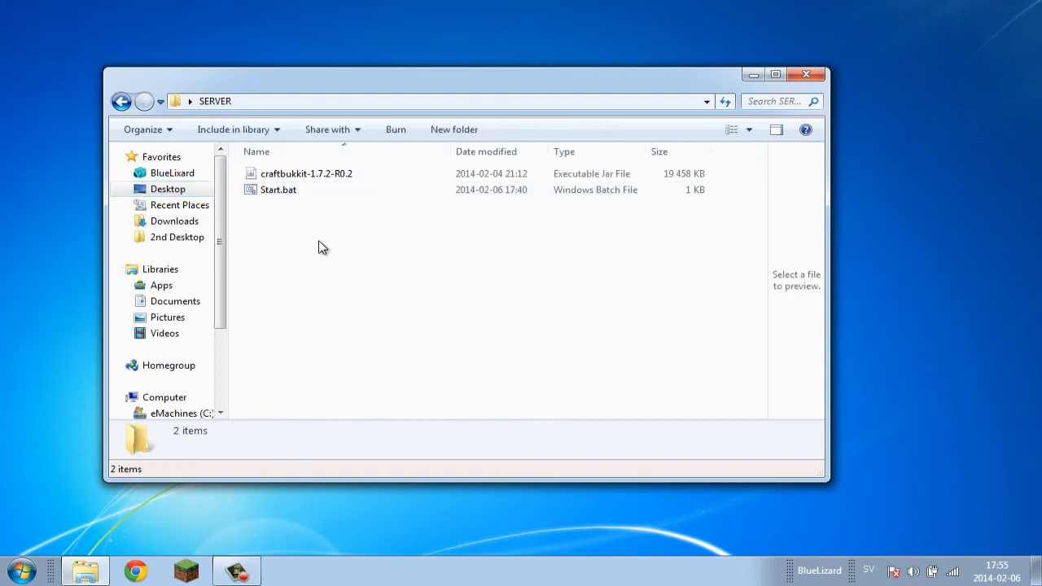
drag(464, 91, 537, 88)
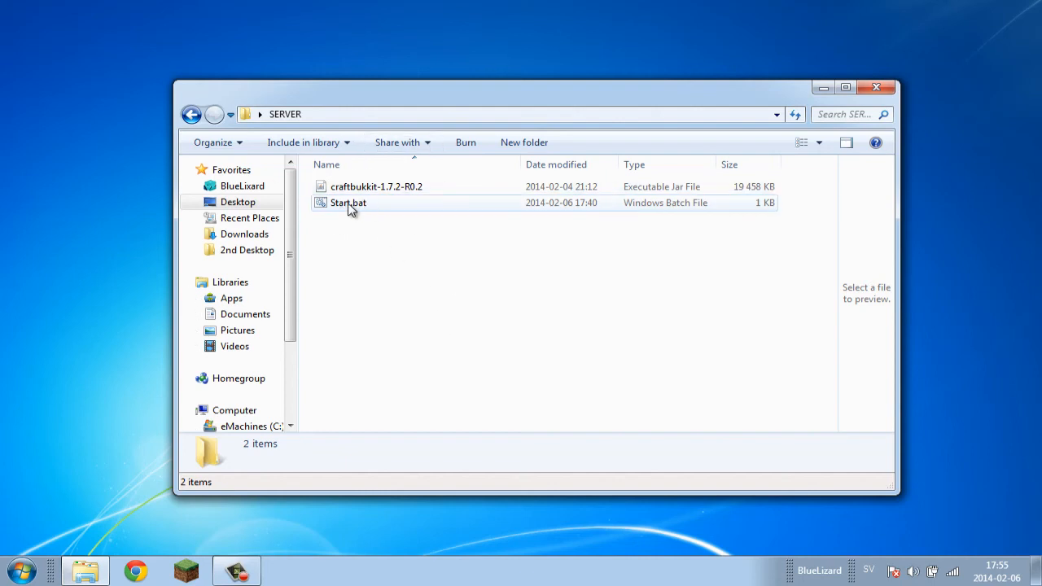
Run Start.bat so the craftbukkit server jar loads in a console window
double_click(348, 202)
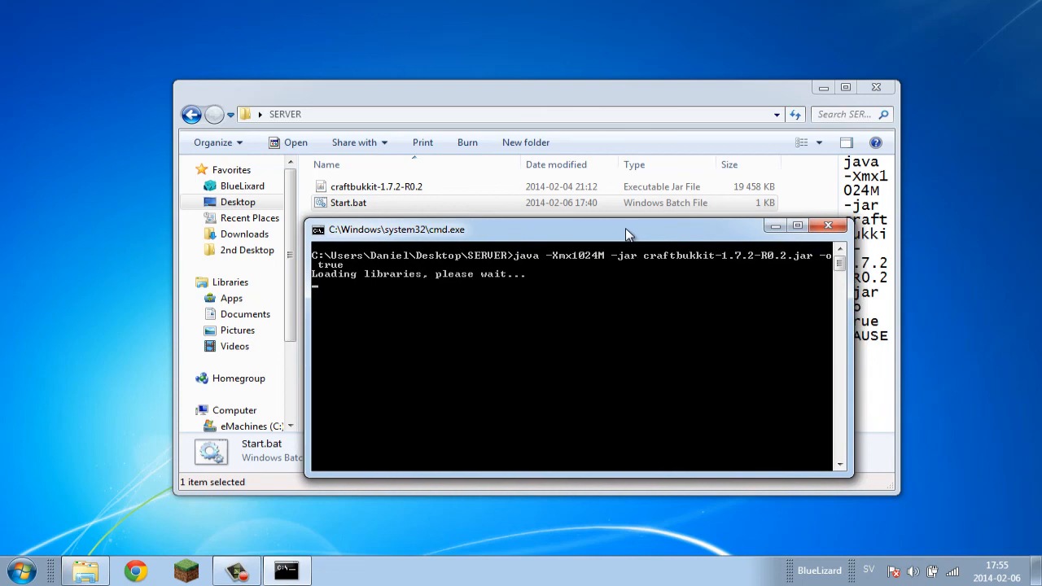
drag(627, 229, 655, 235)
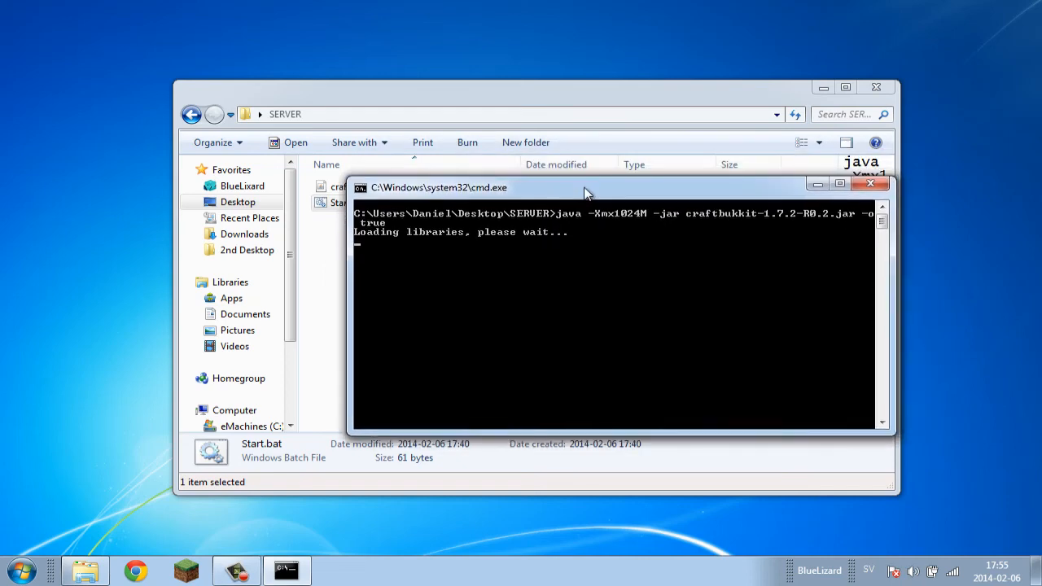
drag(586, 187, 594, 170)
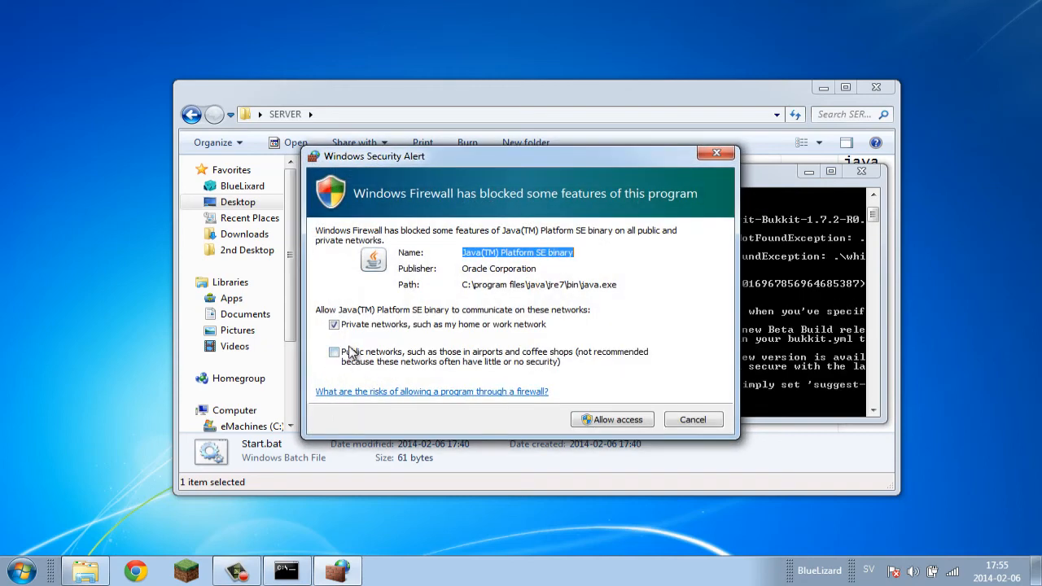
Allow Java through Windows Firewall on both private and public networks
click(332, 352)
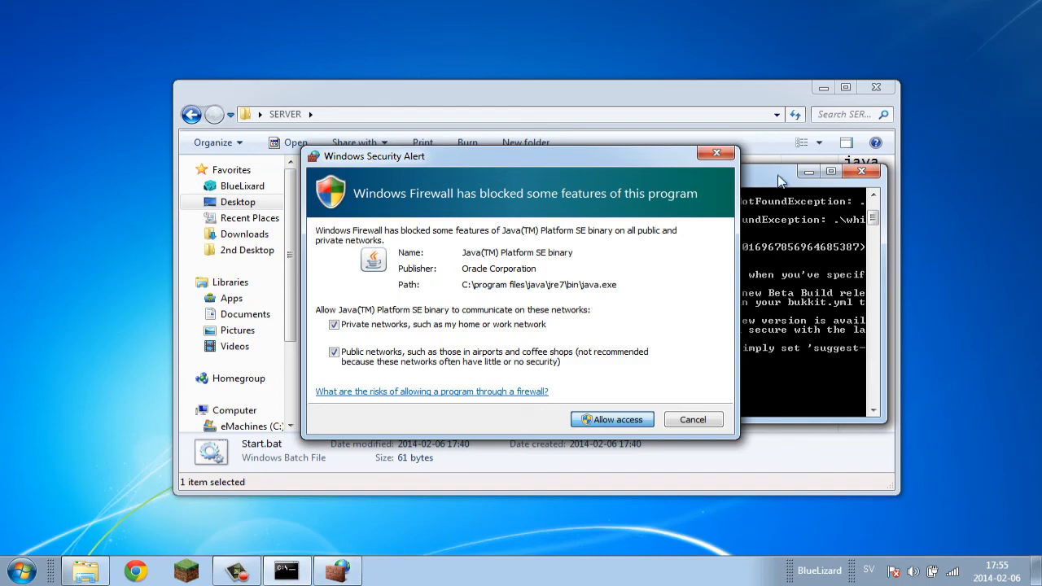
click(611, 420)
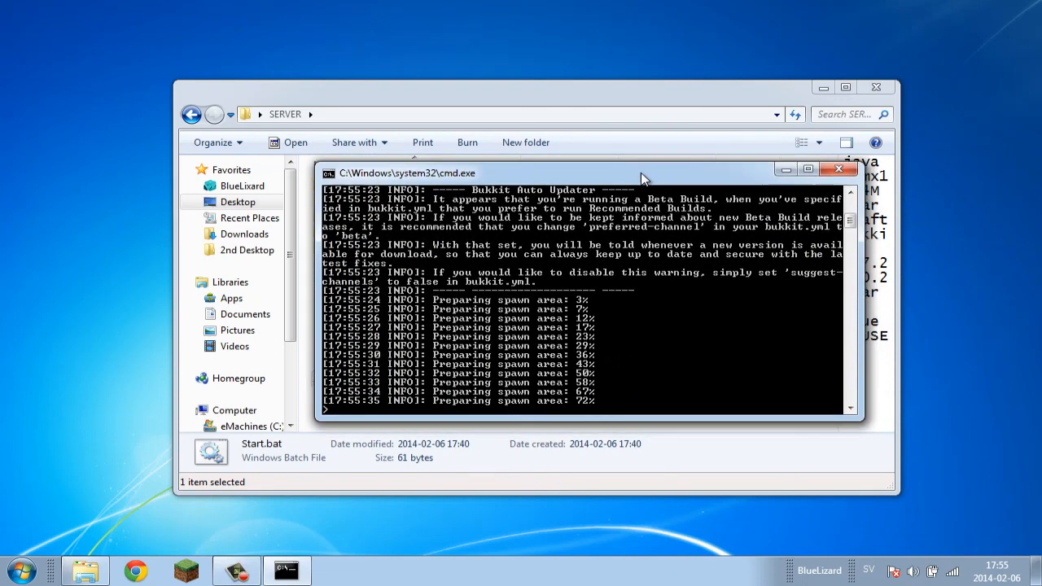
Move the console aside to show the generated world, logs and plugins folders in SERVER
drag(643, 172, 749, 172)
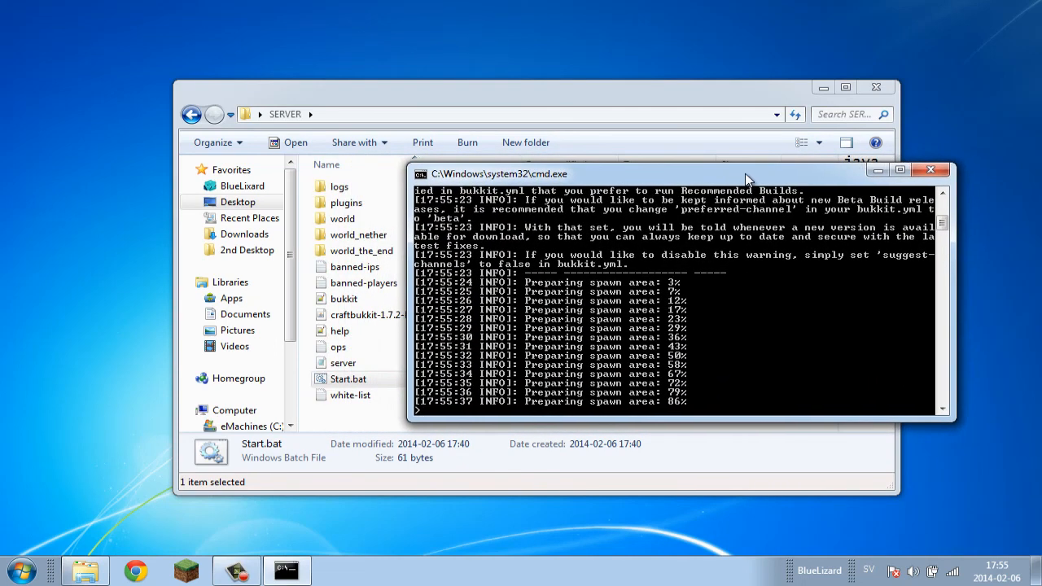